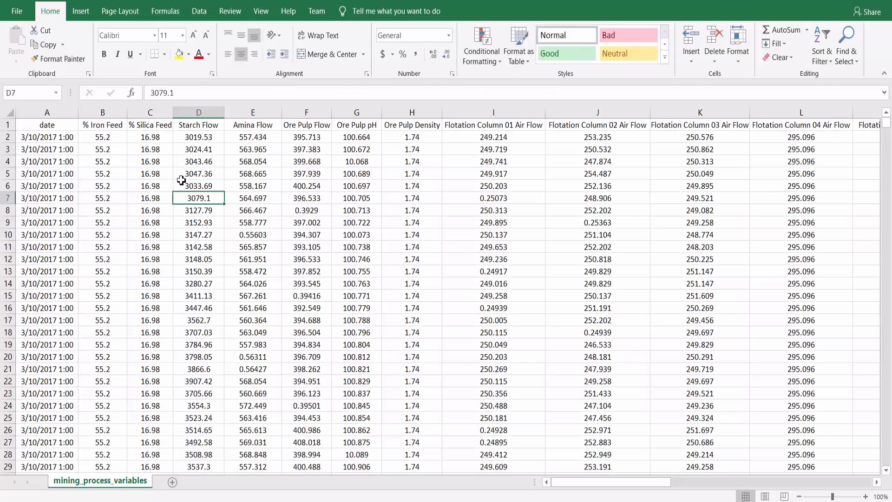
{"action": "mouse_move", "coordinate": [108, 138]}
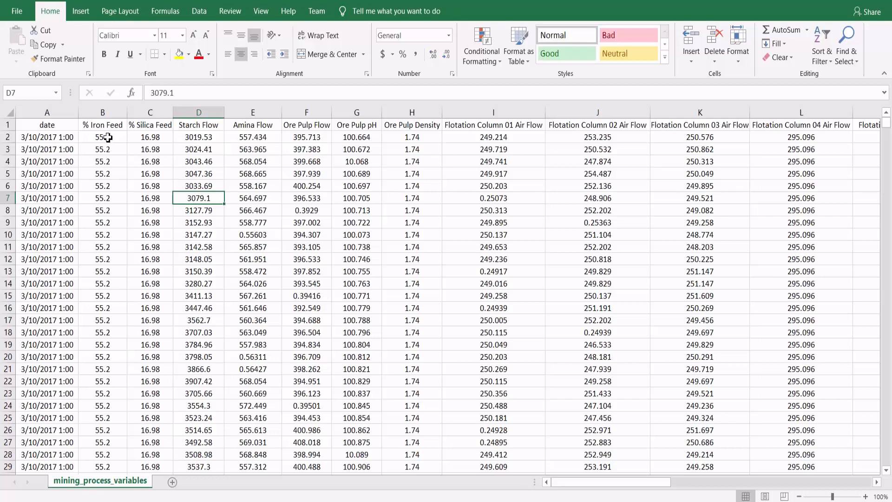
{"action": "mouse_move", "coordinate": [102, 132]}
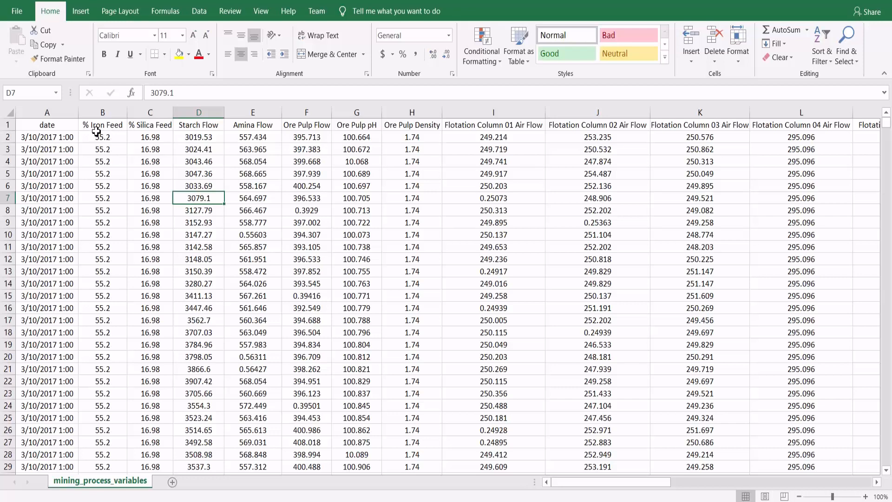
{"action": "mouse_move", "coordinate": [121, 148]}
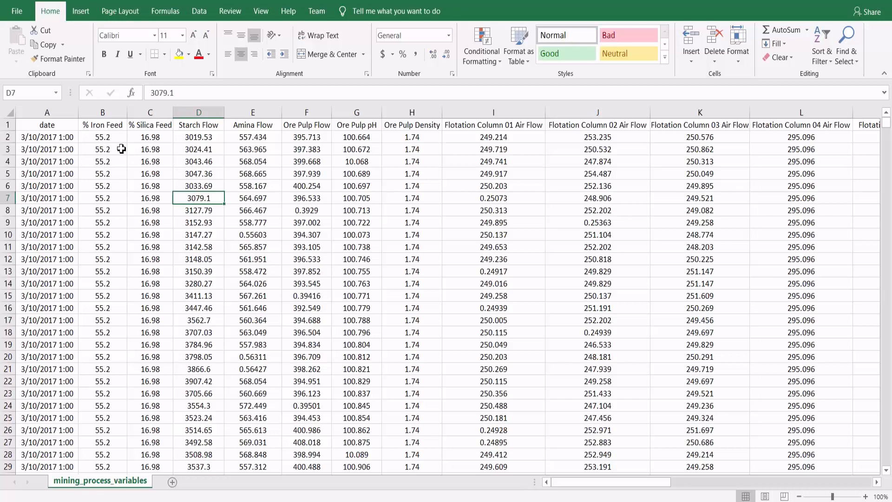
Review the source data columns from Starch Flow through Ore Pulp Density and % Silica Concentrate
{"action": "left_click_drag", "start_coordinate": [103, 137], "coordinate": [150, 186]}
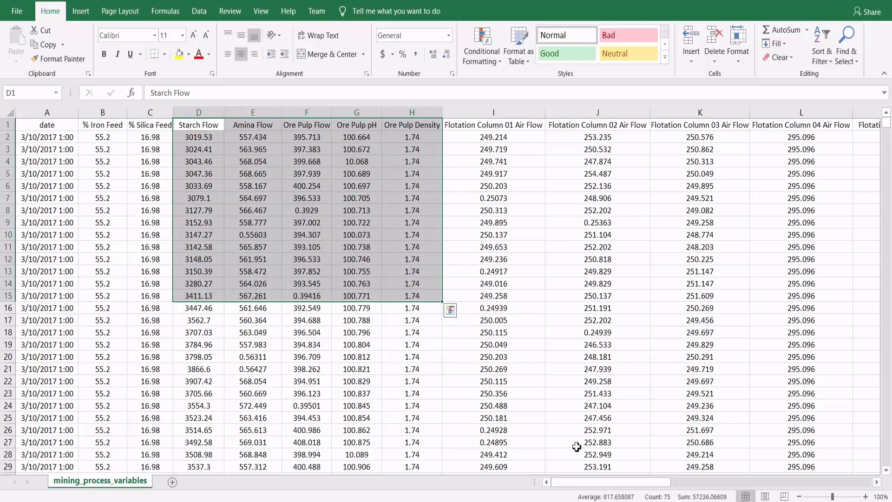
{"action": "scroll", "scroll_direction": "right", "scroll_amount": 3}
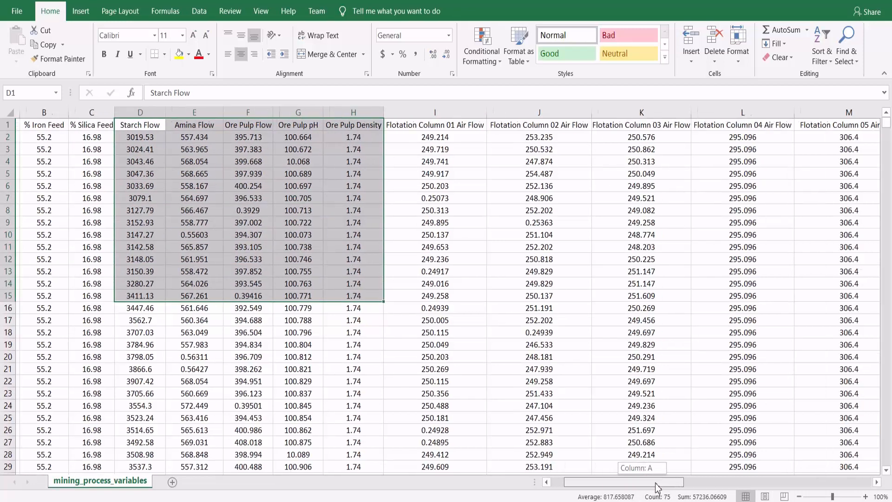
{"action": "scroll", "scroll_direction": "right", "scroll_amount": 3}
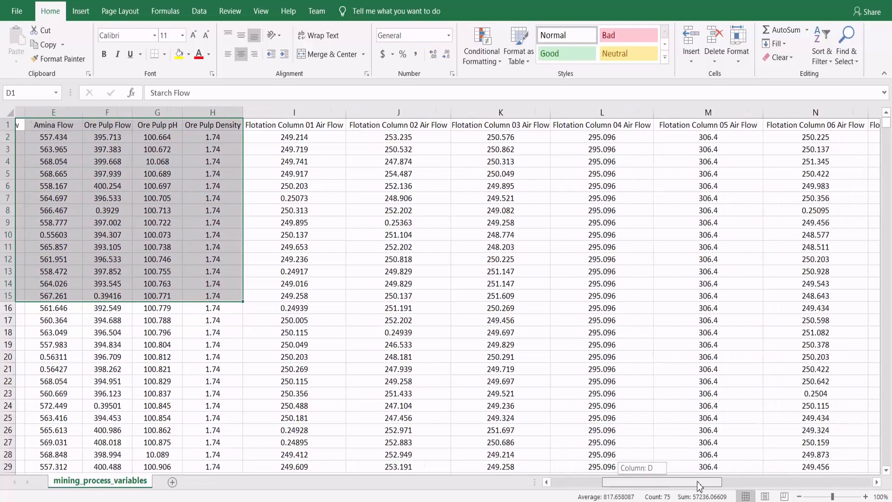
{"action": "scroll", "scroll_direction": "right", "scroll_amount": 3}
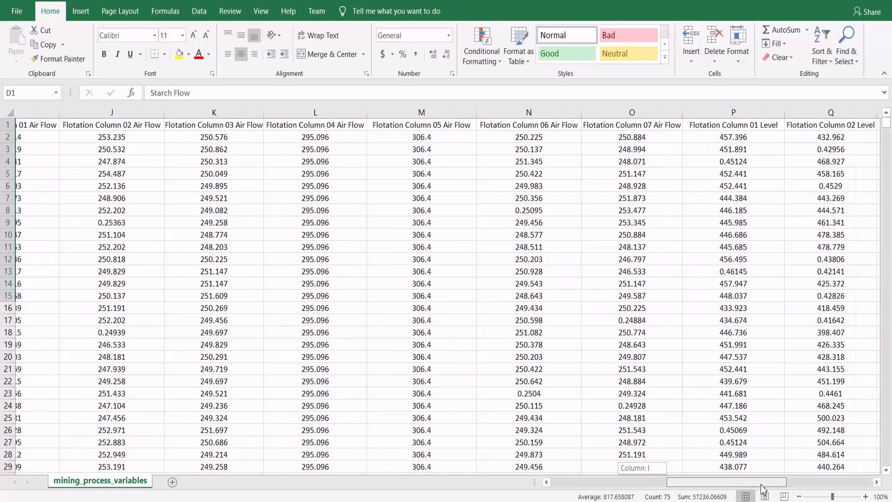
{"action": "scroll", "scroll_direction": "right", "scroll_amount": 3}
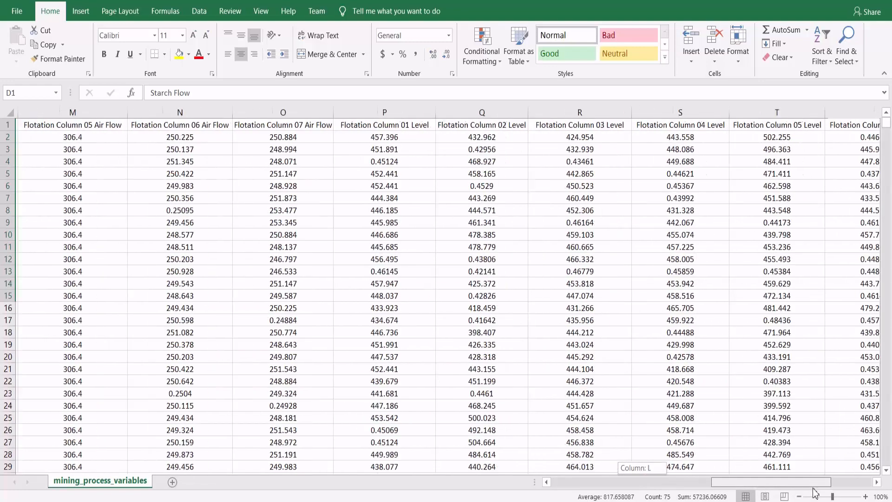
{"action": "scroll", "scroll_direction": "right", "scroll_amount": 3}
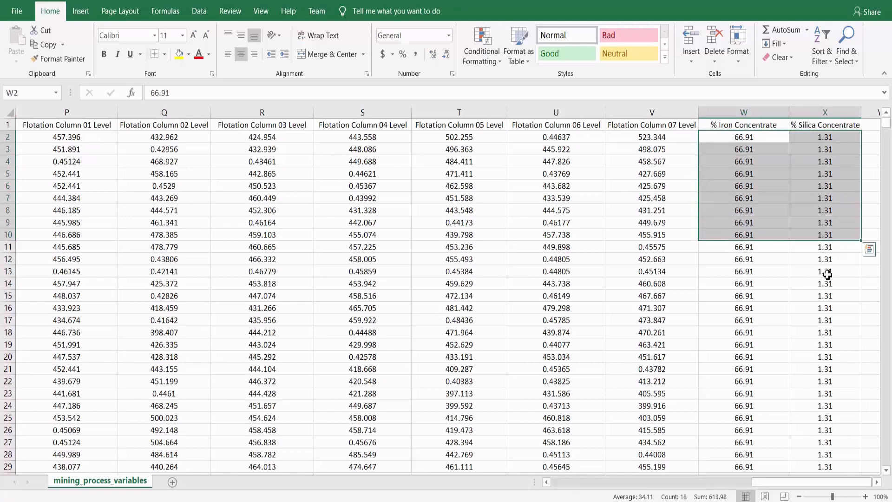
{"action": "left_click", "coordinate": [824, 125]}
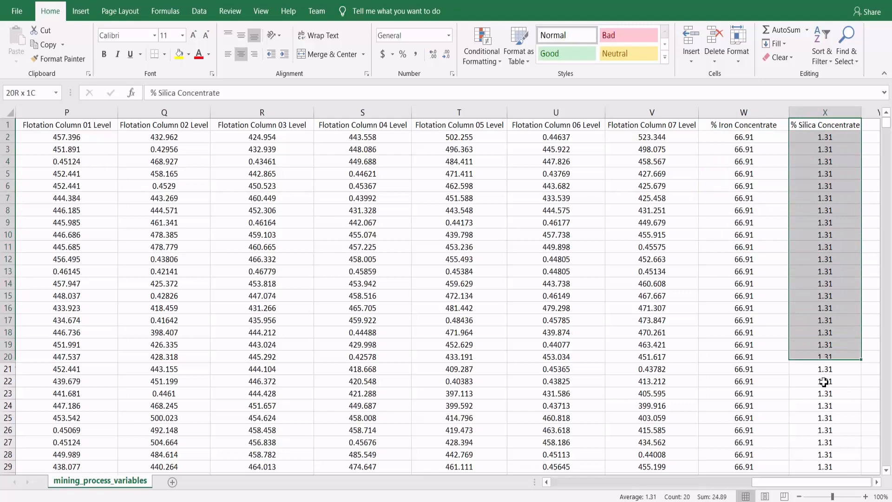
{"action": "left_click", "coordinate": [824, 125]}
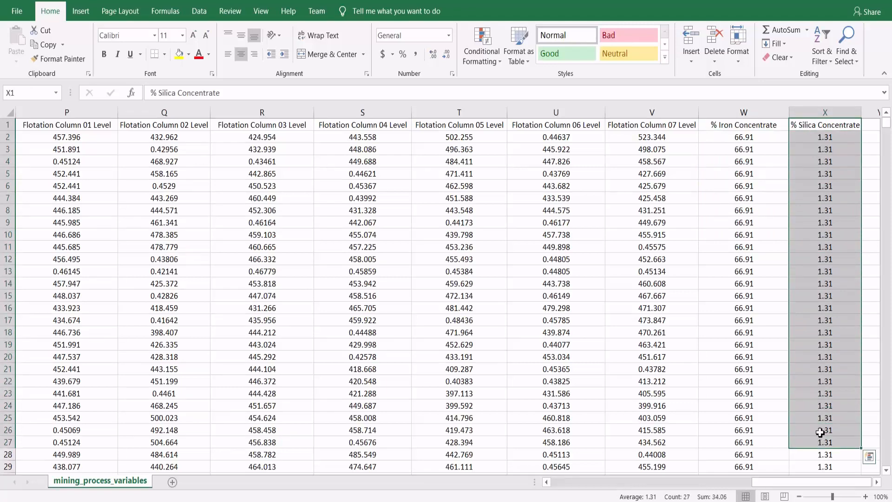
{"action": "mouse_move", "coordinate": [775, 333]}
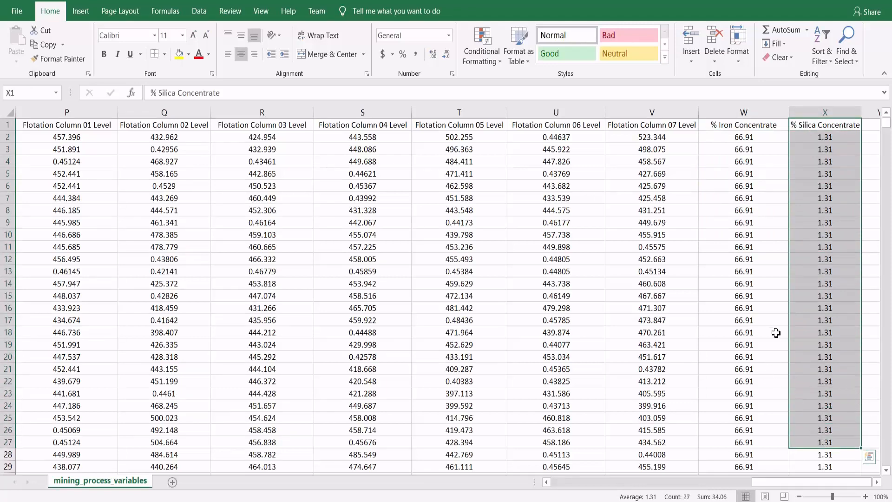
{"action": "mouse_move", "coordinate": [765, 336]}
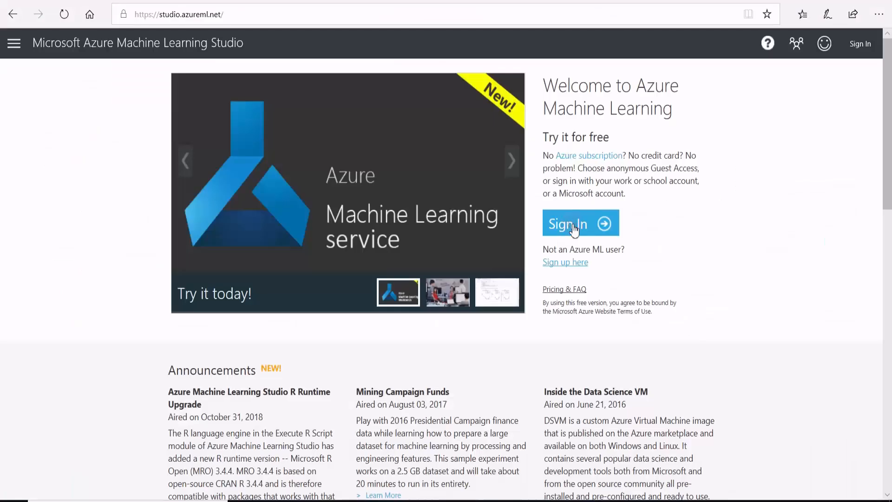
Sign in on studio.azureml.net and land on the workspace's empty Experiments list
{"action": "left_click", "coordinate": [572, 224]}
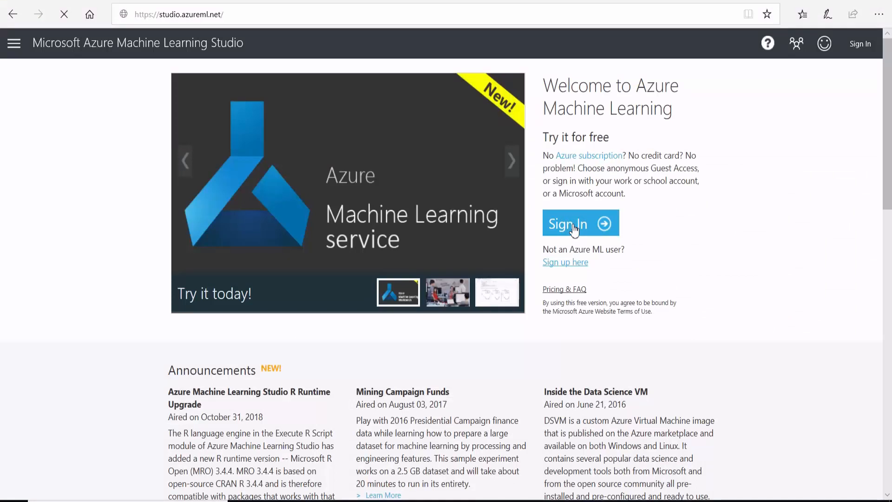
{"action": "left_click", "coordinate": [574, 223]}
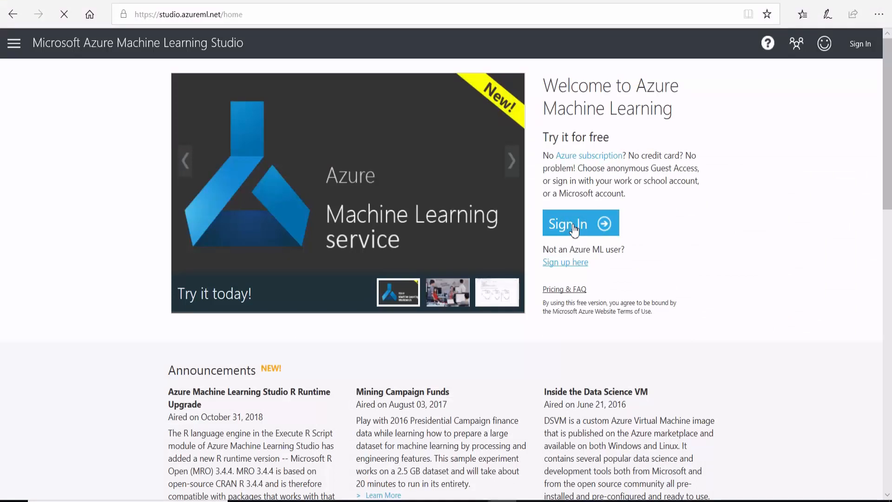
{"action": "left_click", "coordinate": [574, 223]}
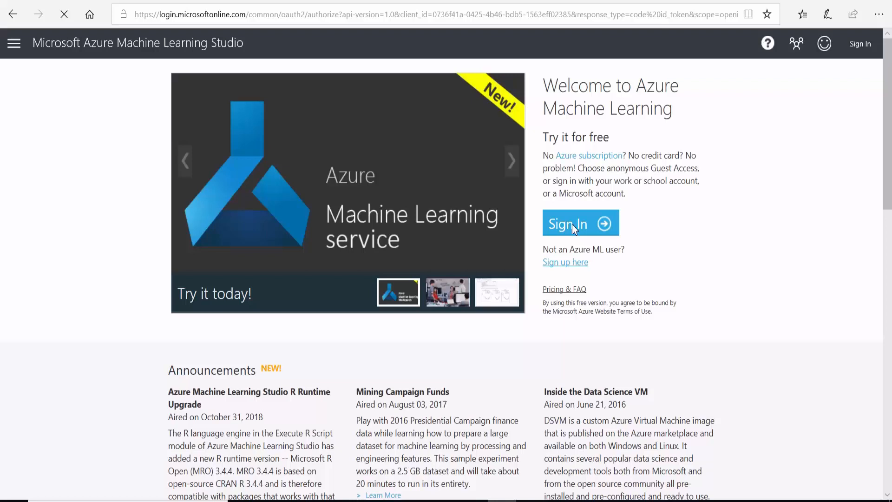
{"action": "left_click", "coordinate": [579, 223]}
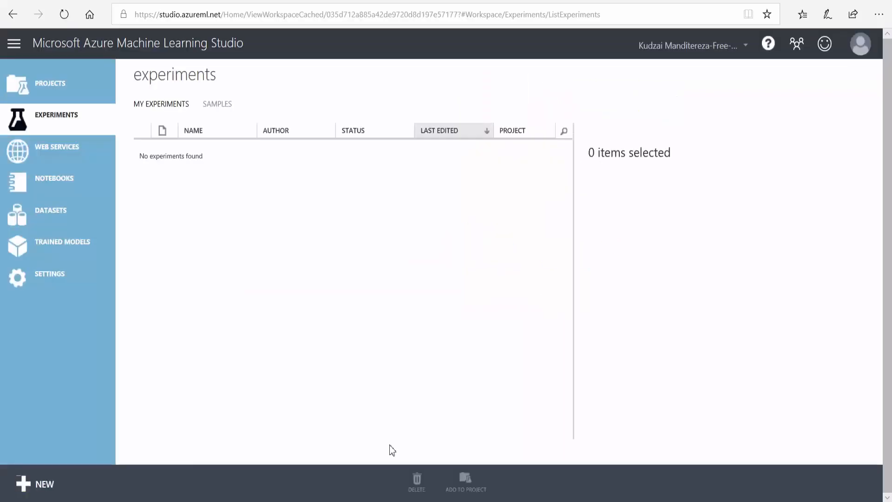
{"action": "mouse_move", "coordinate": [244, 323]}
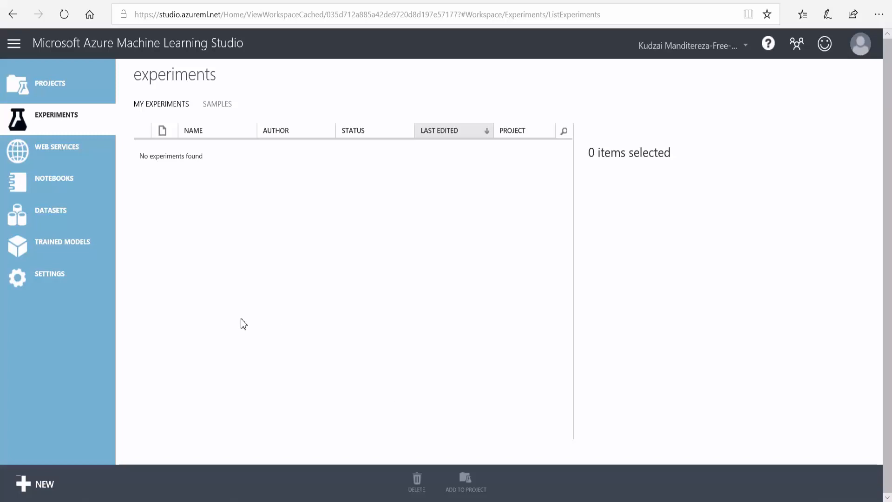
{"action": "mouse_move", "coordinate": [237, 331]}
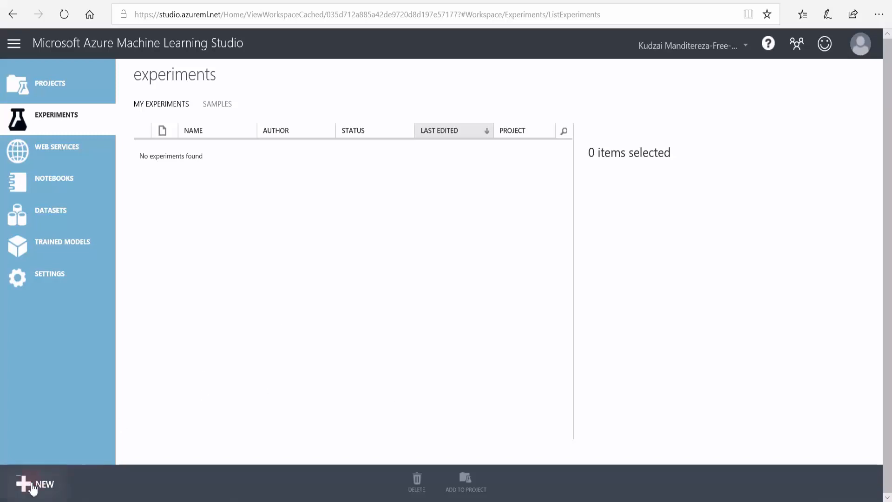
Upload mining_process_variables.csv from a local file as a new dataset version, Generic CSV with header
{"action": "left_click", "coordinate": [34, 484]}
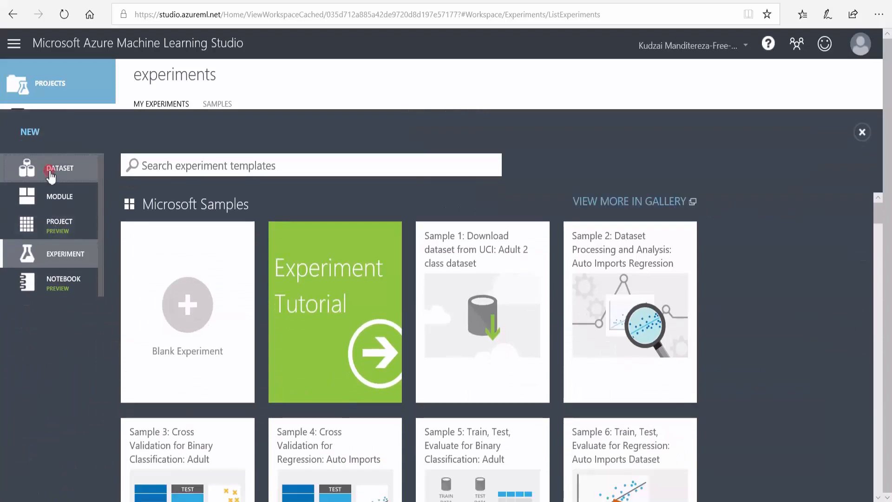
{"action": "left_click", "coordinate": [60, 168]}
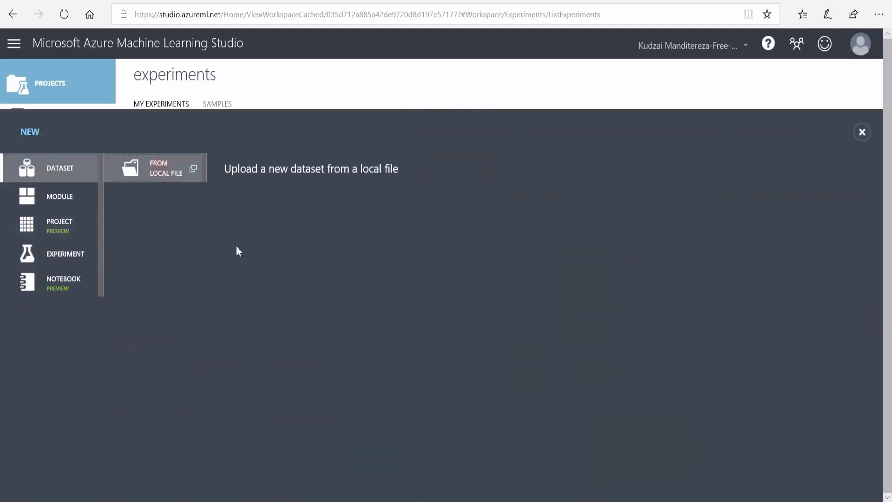
{"action": "left_click", "coordinate": [155, 168]}
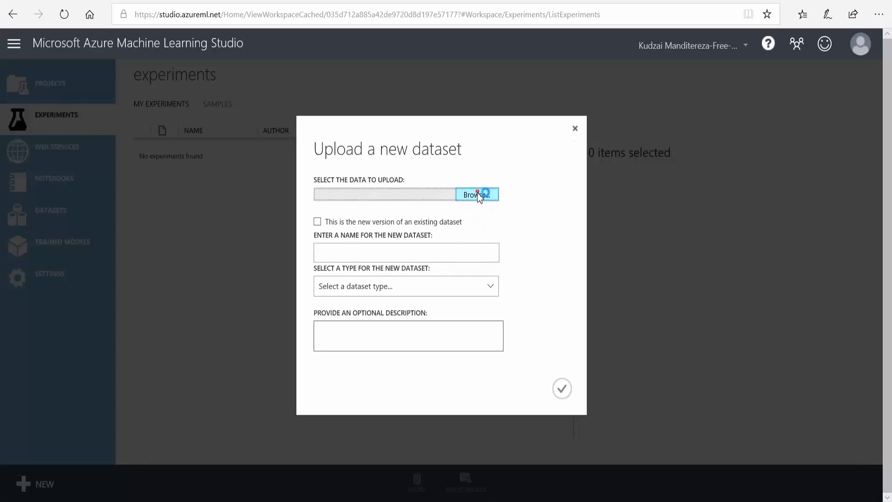
{"action": "left_click", "coordinate": [477, 195]}
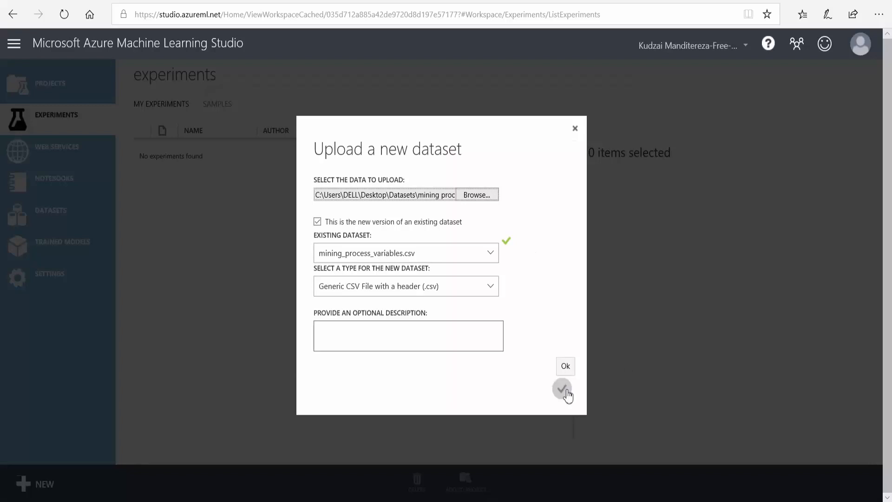
{"action": "left_click", "coordinate": [565, 366]}
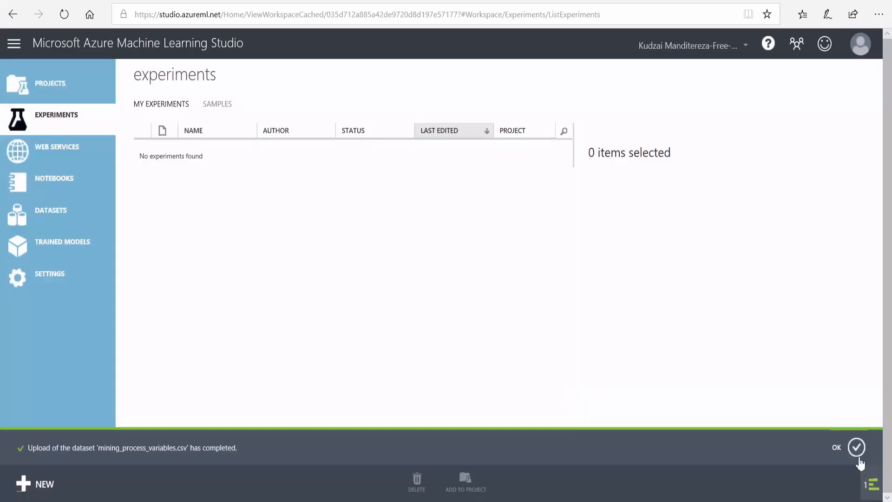
{"action": "left_click", "coordinate": [856, 447]}
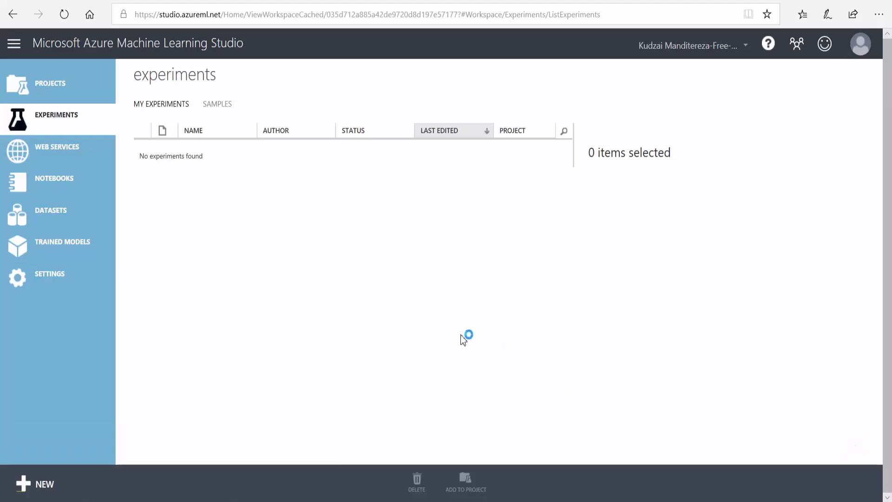
{"action": "mouse_move", "coordinate": [113, 461]}
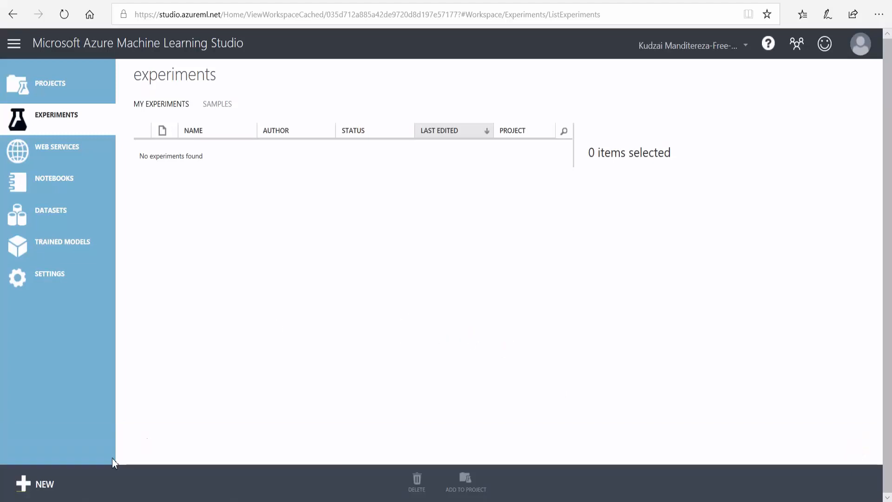
Create a blank experiment and name it 'Quality Prediction in Floatation Plant'
{"action": "left_click", "coordinate": [35, 484]}
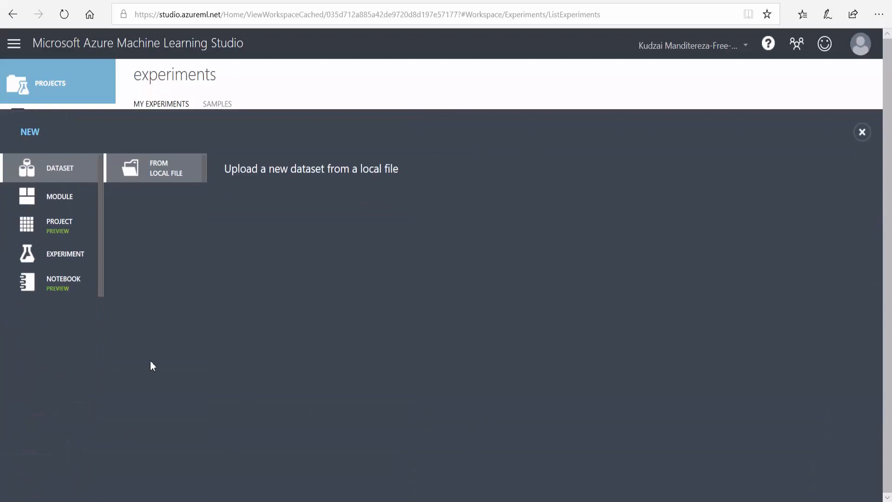
{"action": "left_click", "coordinate": [65, 254]}
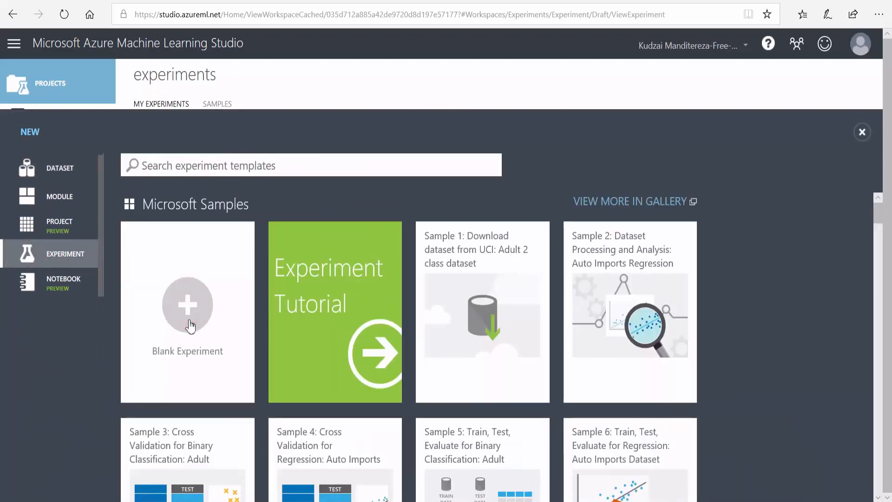
{"action": "left_click", "coordinate": [186, 303]}
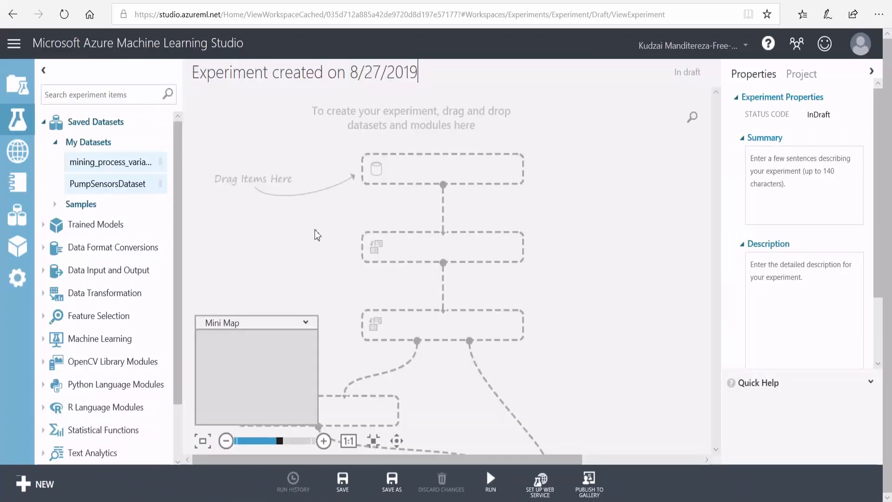
{"action": "mouse_move", "coordinate": [552, 280]}
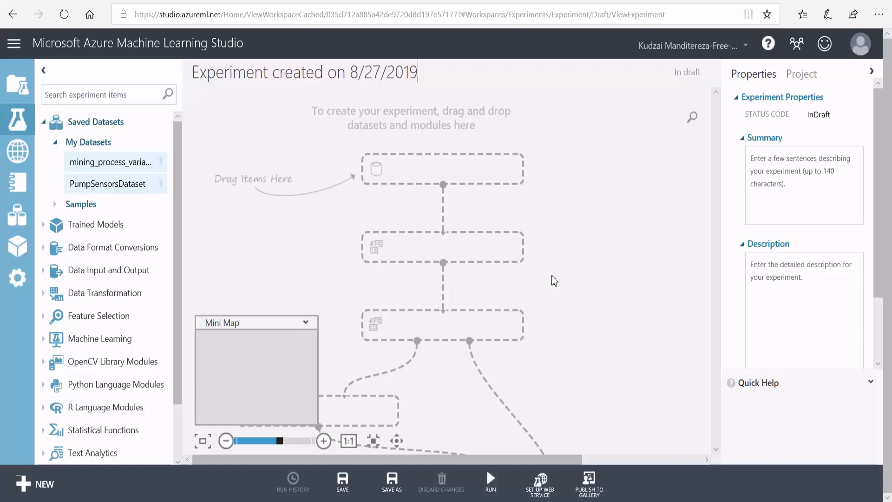
{"action": "mouse_move", "coordinate": [99, 298]}
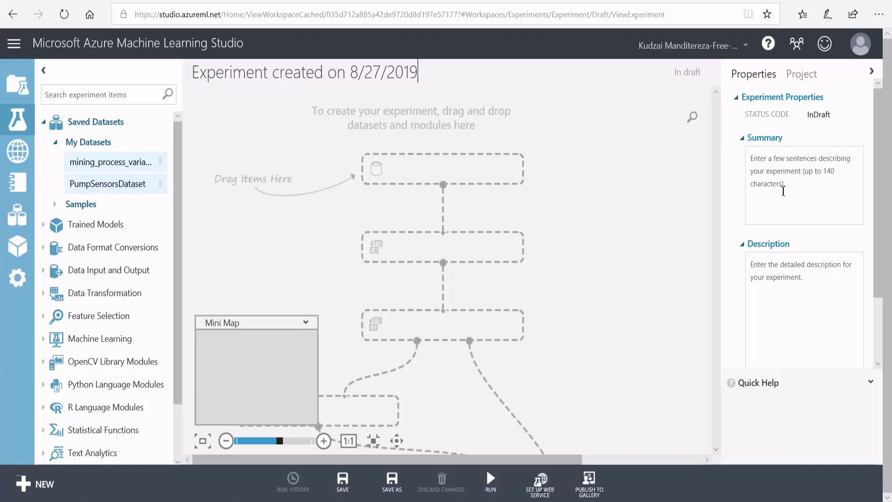
{"action": "mouse_move", "coordinate": [786, 147]}
{"action": "type", "text": "Quality Prediction in Floatation Pla"}
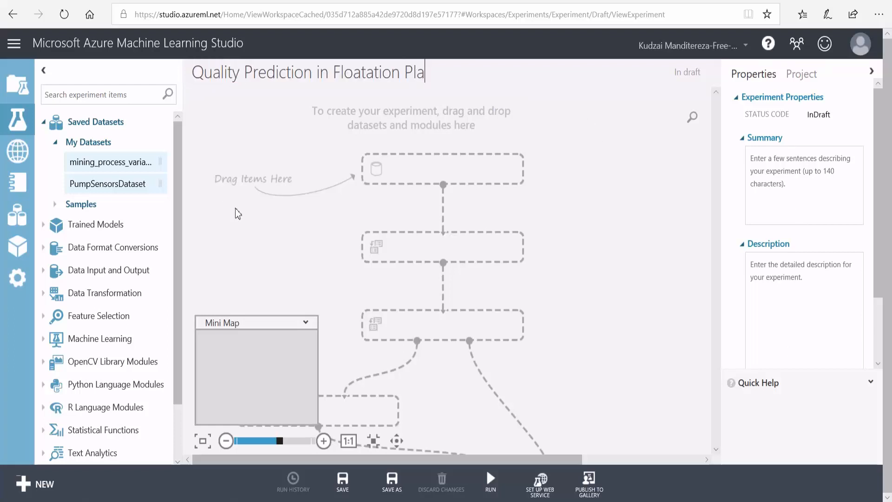
{"action": "type", "text": "nt"}
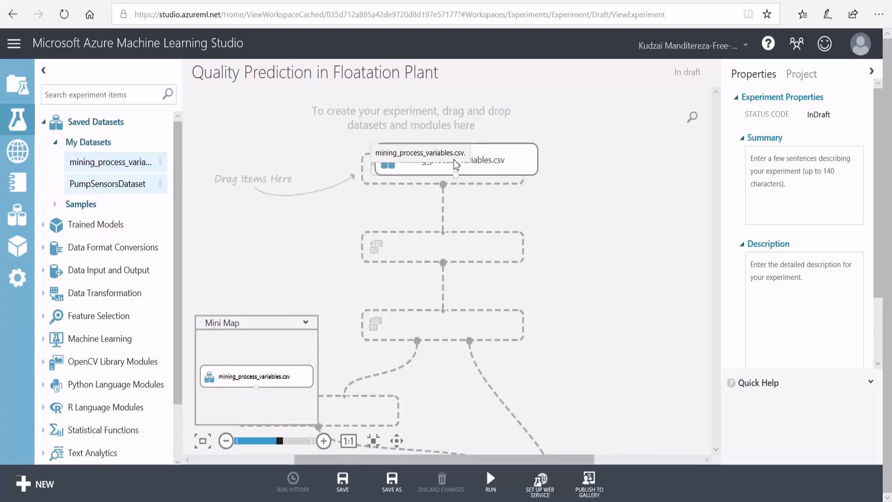
Place mining_process_variables.csv on the canvas and bring up its output port menu
{"action": "left_click", "coordinate": [447, 156]}
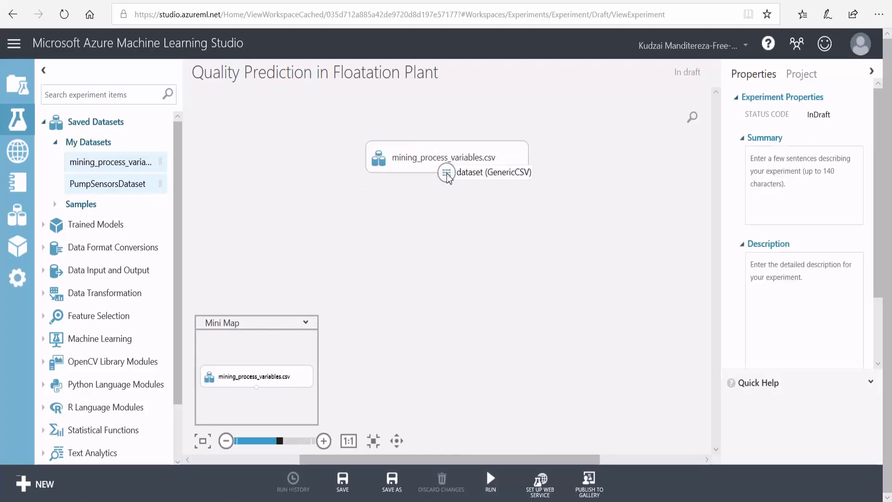
{"action": "right_click", "coordinate": [445, 173]}
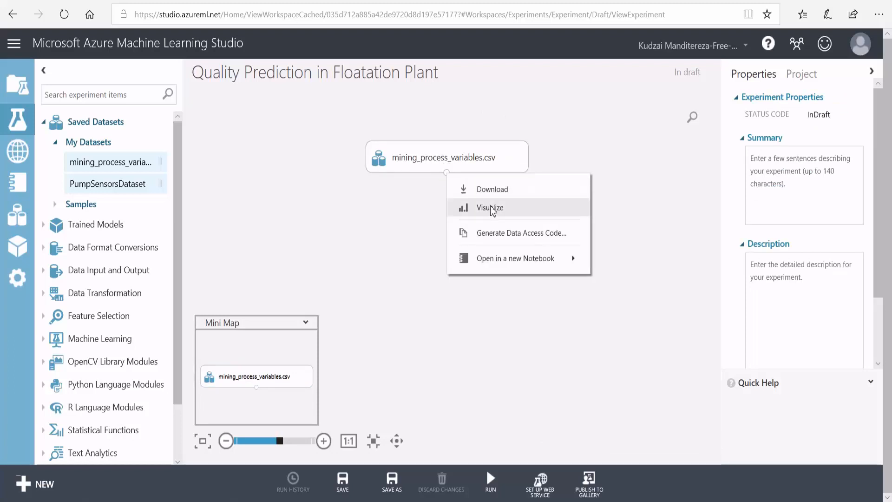
{"action": "left_click", "coordinate": [490, 207]}
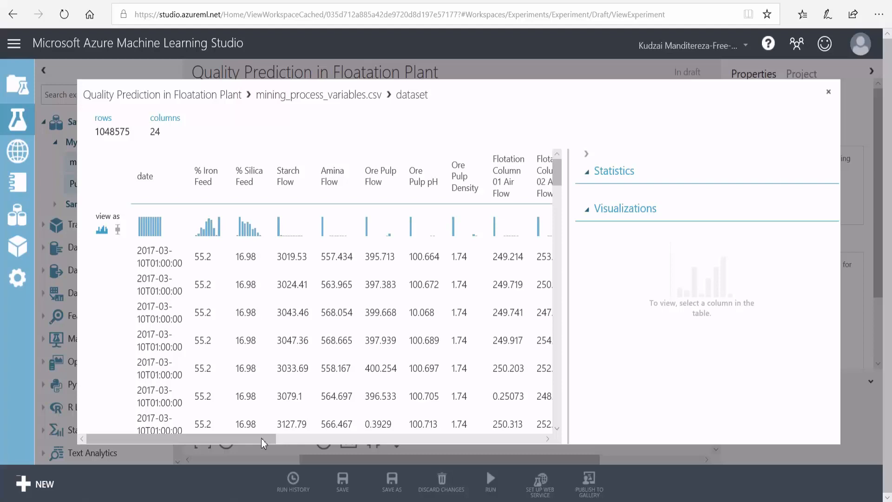
{"action": "scroll", "scroll_direction": "right", "scroll_amount": 3}
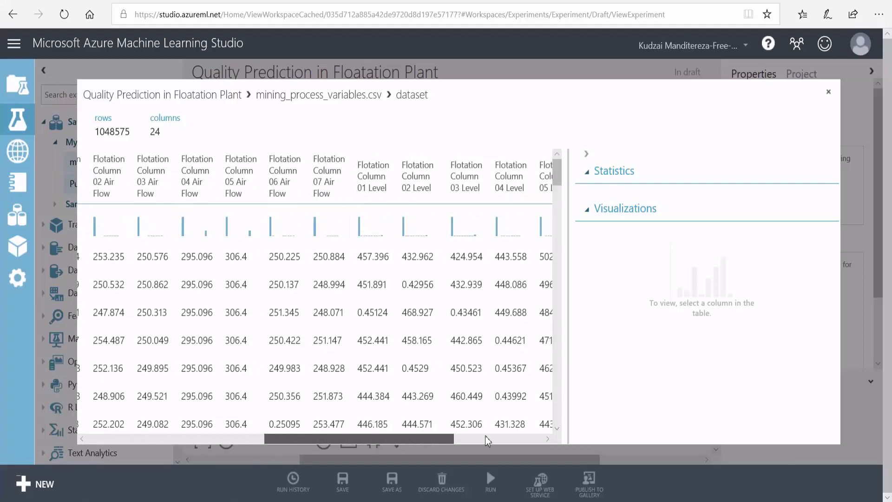
{"action": "scroll", "scroll_direction": "right", "scroll_amount": 3}
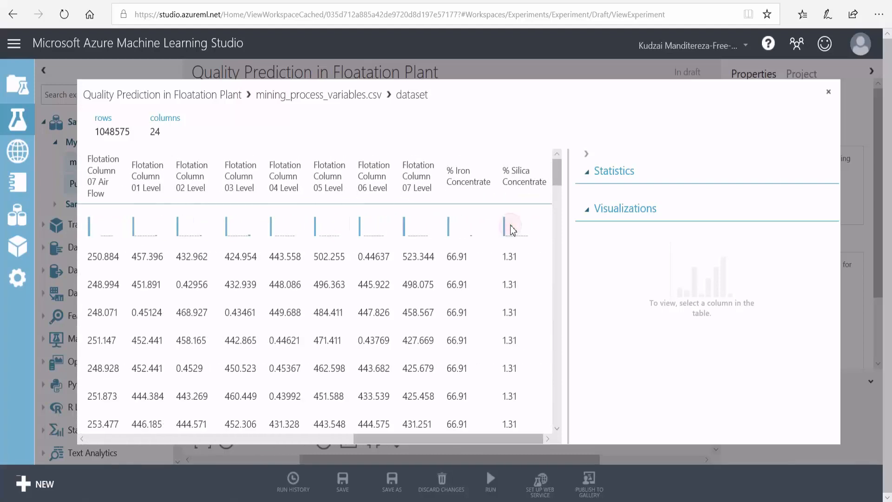
{"action": "left_click", "coordinate": [523, 176]}
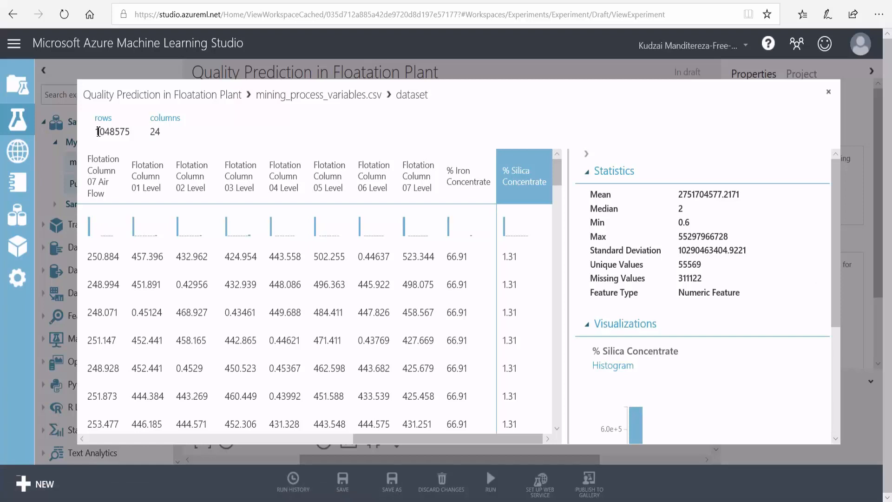
{"action": "double_click", "coordinate": [113, 131]}
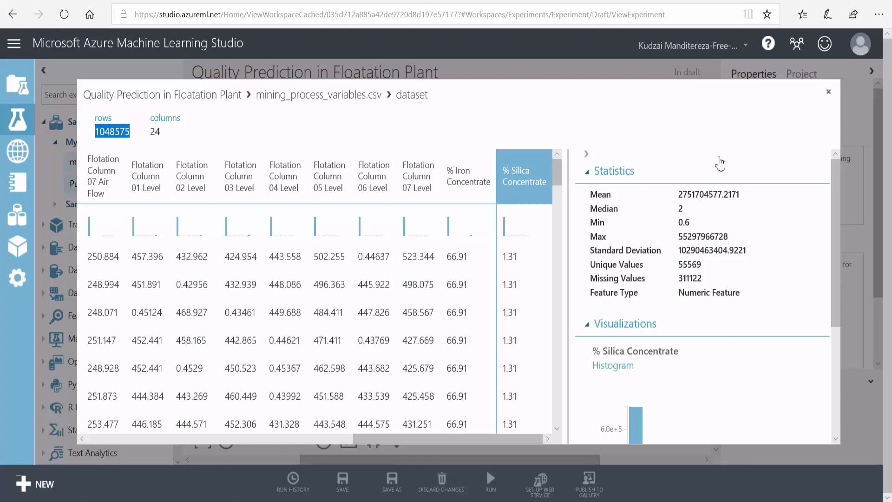
{"action": "left_click", "coordinate": [827, 92]}
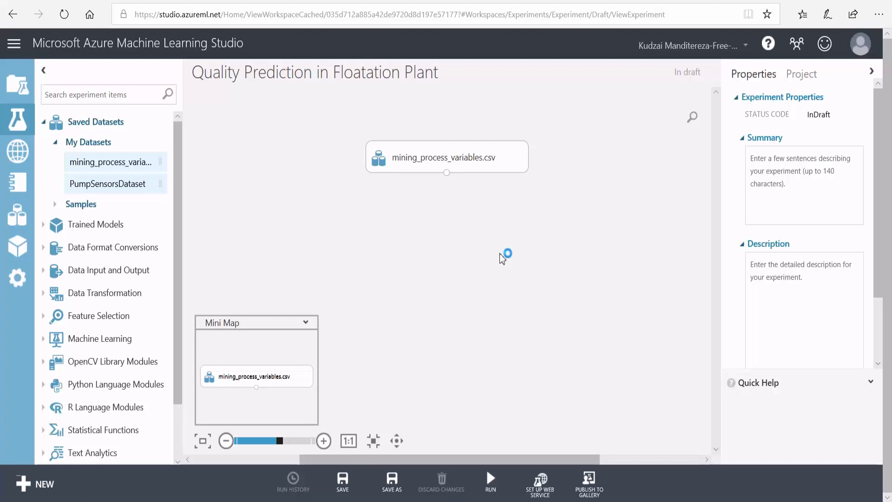
Add Select Columns in Dataset from Data Transformation below the dataset and launch its column selector
{"action": "left_click", "coordinate": [105, 293]}
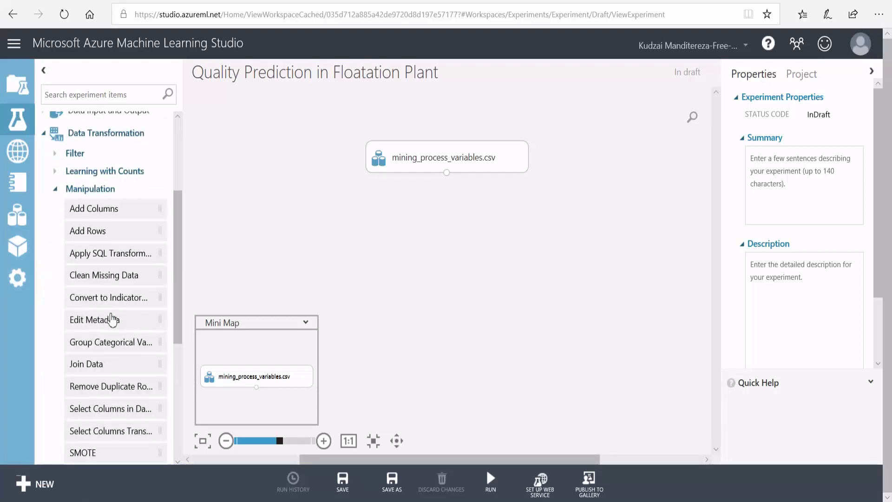
{"action": "scroll", "scroll_direction": "down", "scroll_amount": 3}
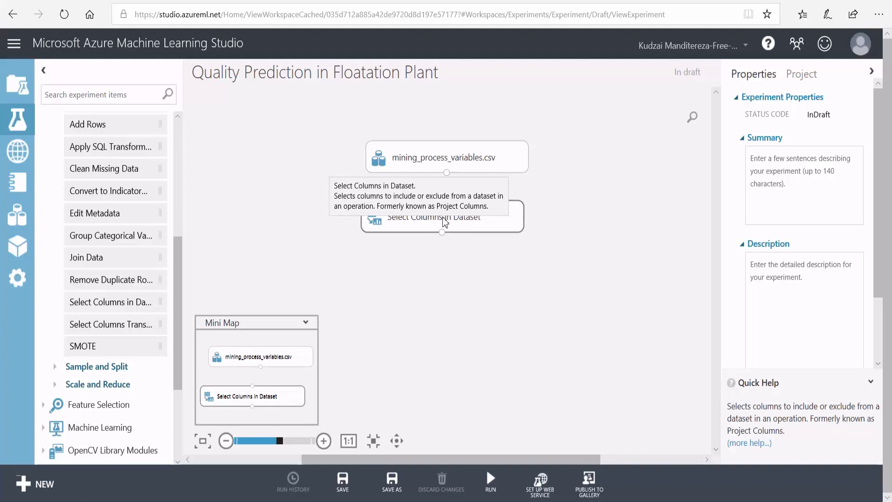
{"action": "left_click", "coordinate": [445, 214]}
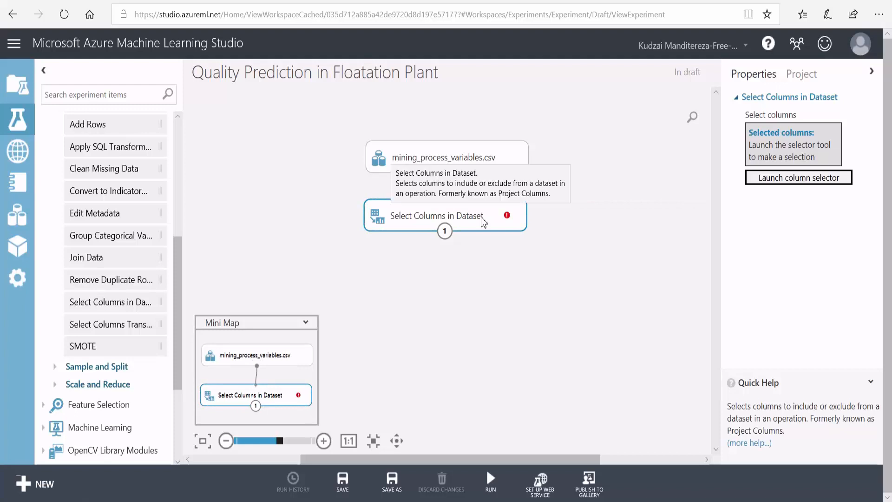
{"action": "mouse_move", "coordinate": [798, 177]}
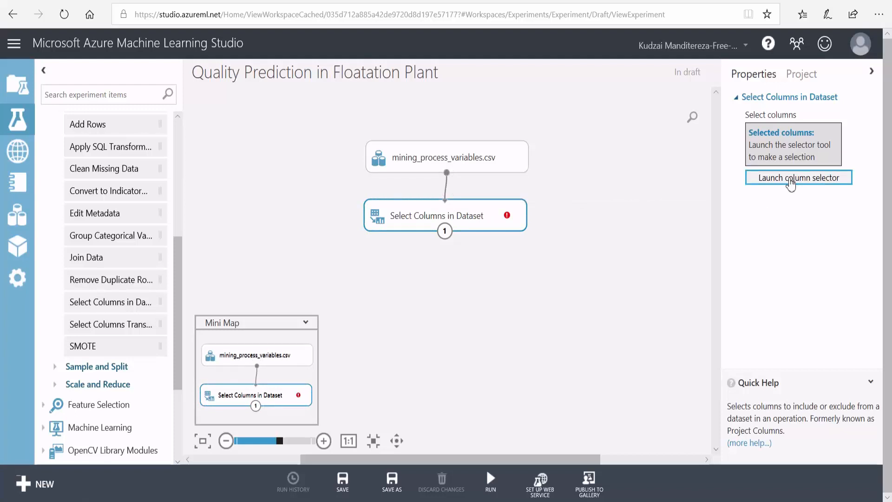
{"action": "left_click", "coordinate": [797, 178]}
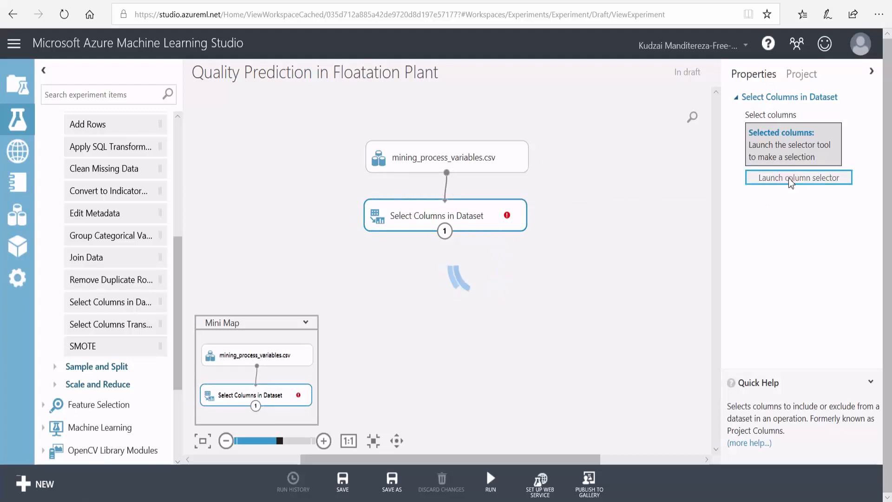
Keep 19 columns: % Iron Feed–Ore Pulp Density, Columns 04–07 Air Flow, 01–07 Level and % Silica Concentrate
{"action": "left_click", "coordinate": [797, 176]}
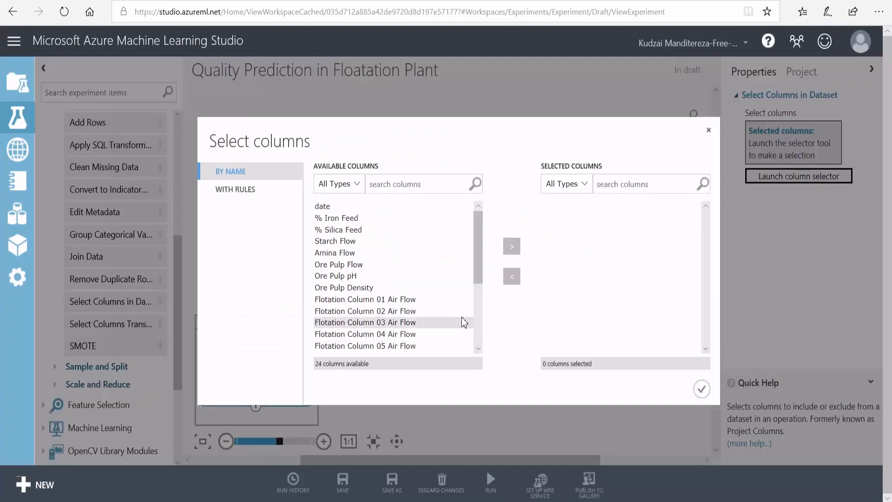
{"action": "mouse_move", "coordinate": [368, 229]}
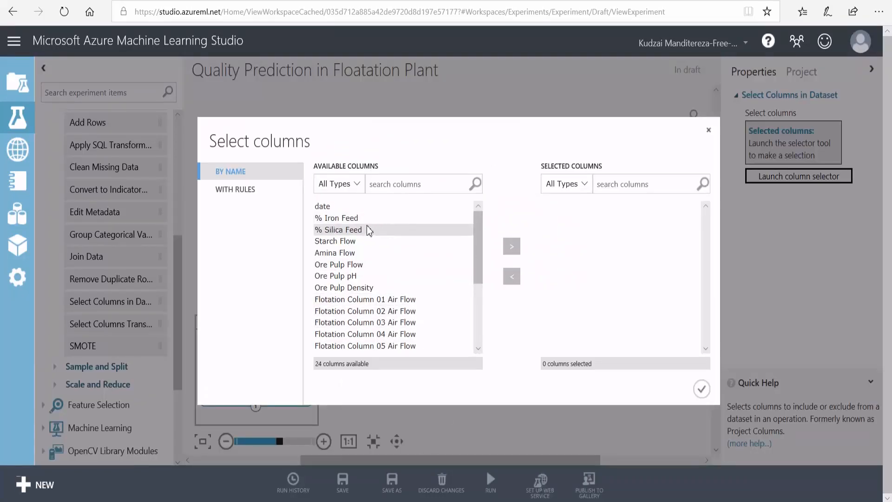
{"action": "left_click", "coordinate": [336, 218]}
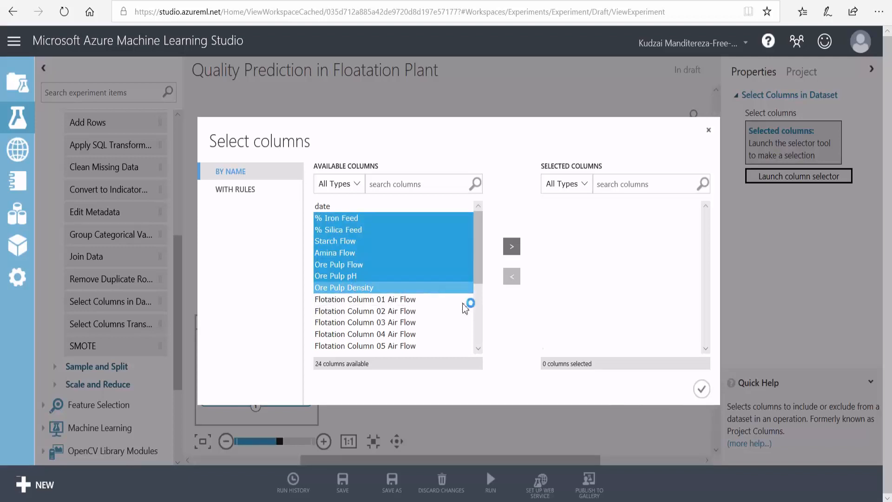
{"action": "scroll", "scroll_direction": "down", "scroll_amount": 3}
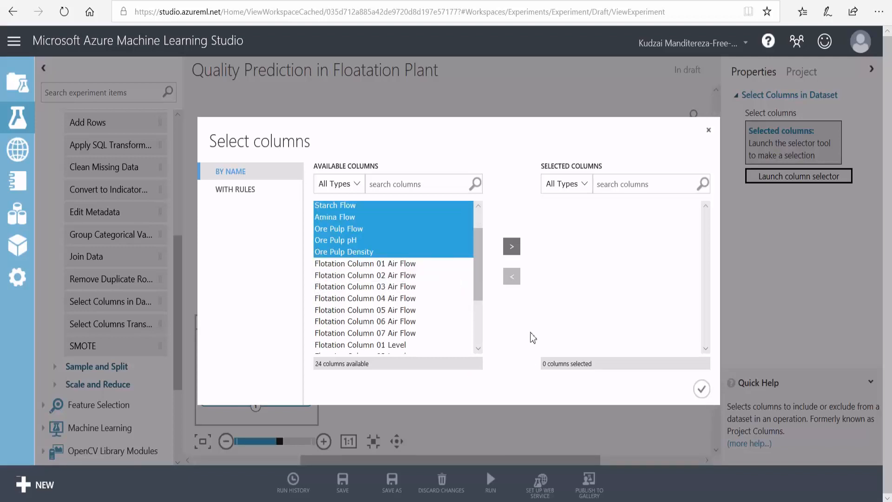
{"action": "left_click", "coordinate": [364, 310]}
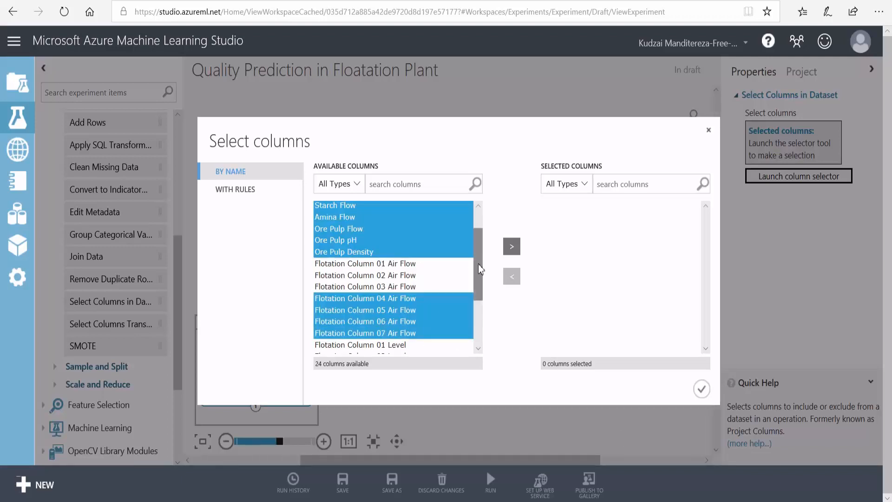
{"action": "scroll", "scroll_direction": "down", "scroll_amount": 3}
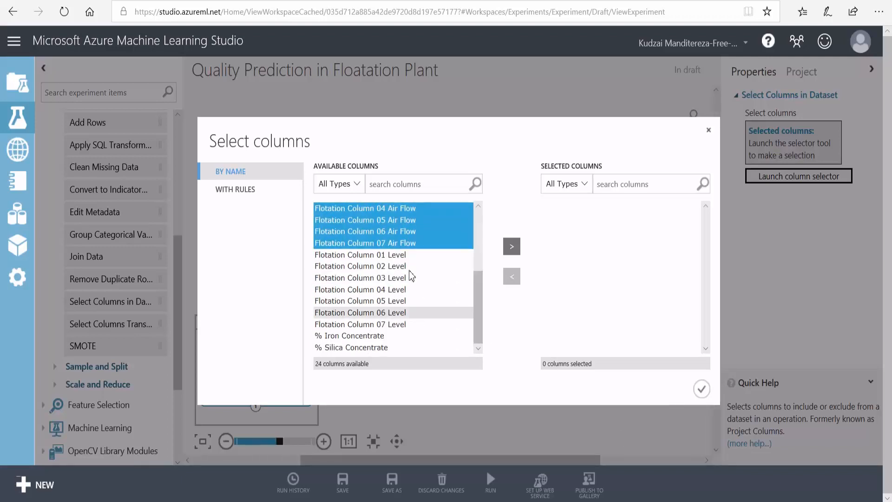
{"action": "left_click", "coordinate": [360, 278]}
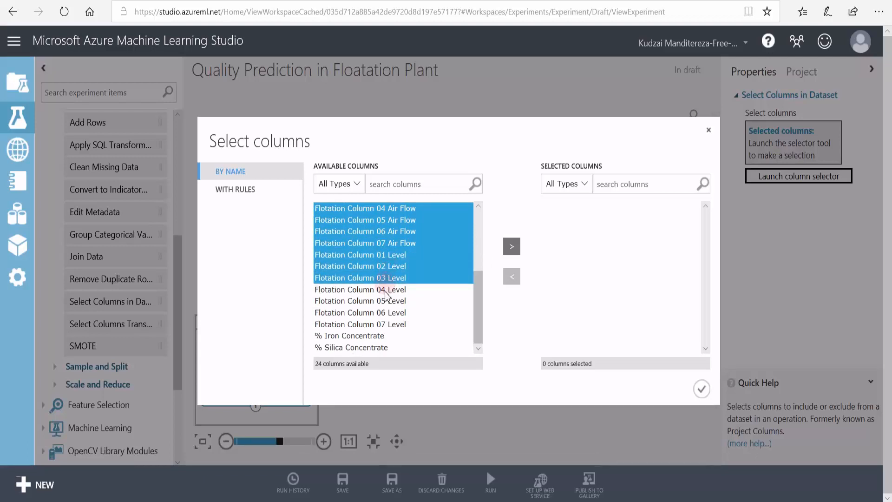
{"action": "left_click", "coordinate": [359, 324]}
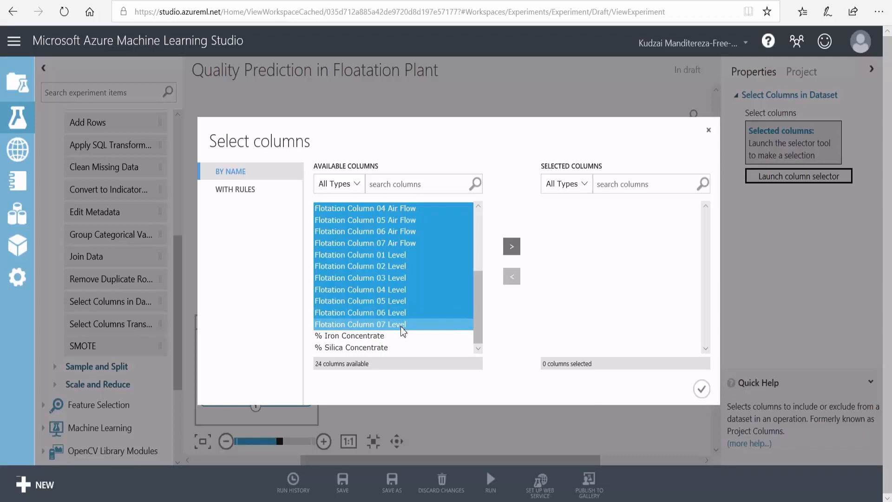
{"action": "left_click", "coordinate": [351, 346]}
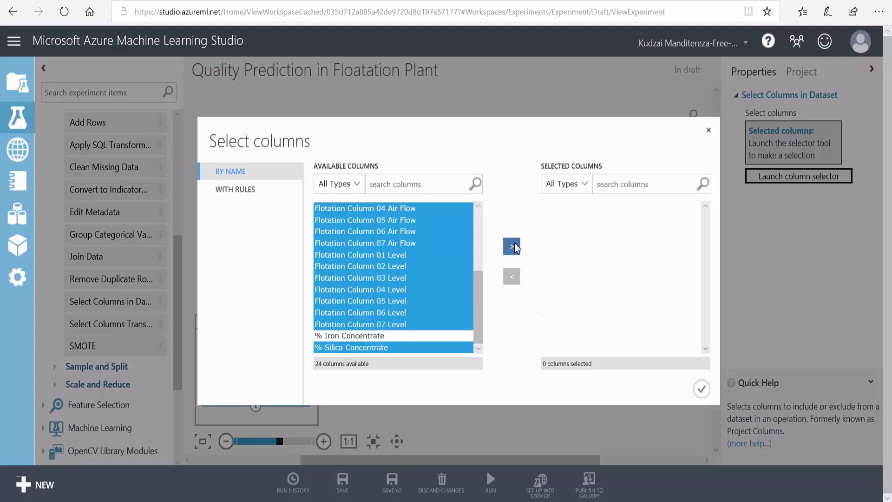
{"action": "left_click", "coordinate": [511, 245]}
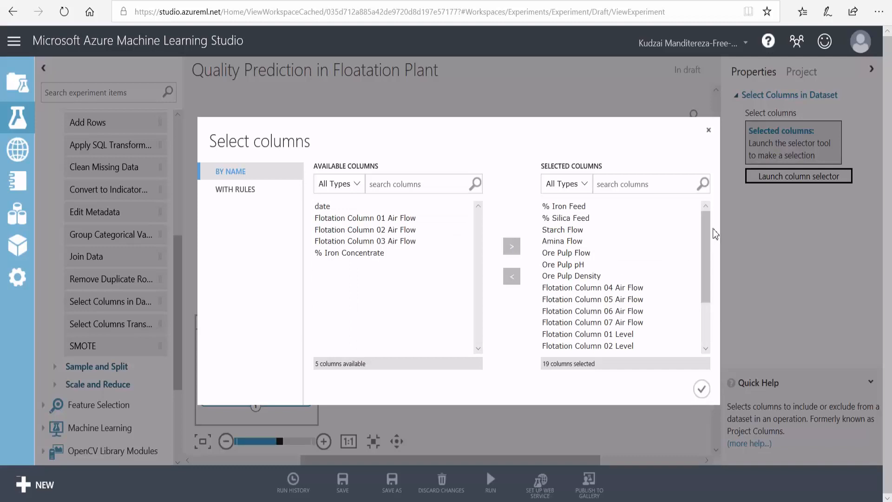
{"action": "scroll", "scroll_direction": "down", "scroll_amount": 3}
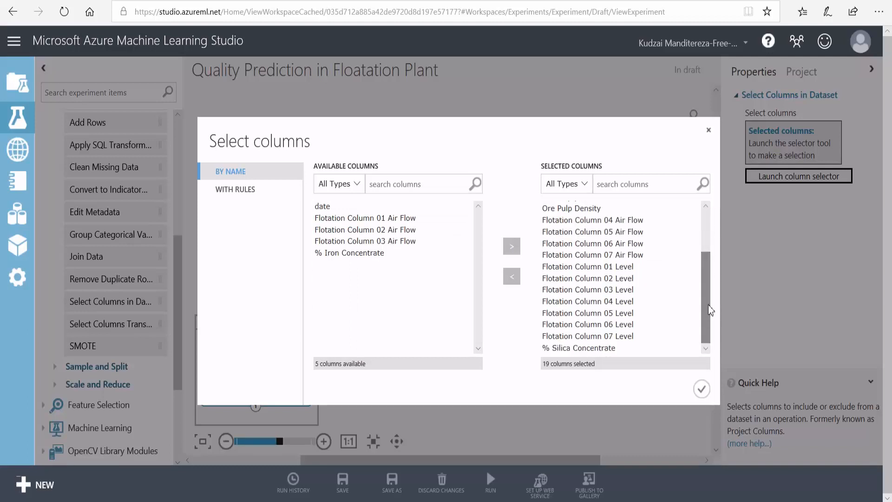
{"action": "left_click", "coordinate": [701, 389]}
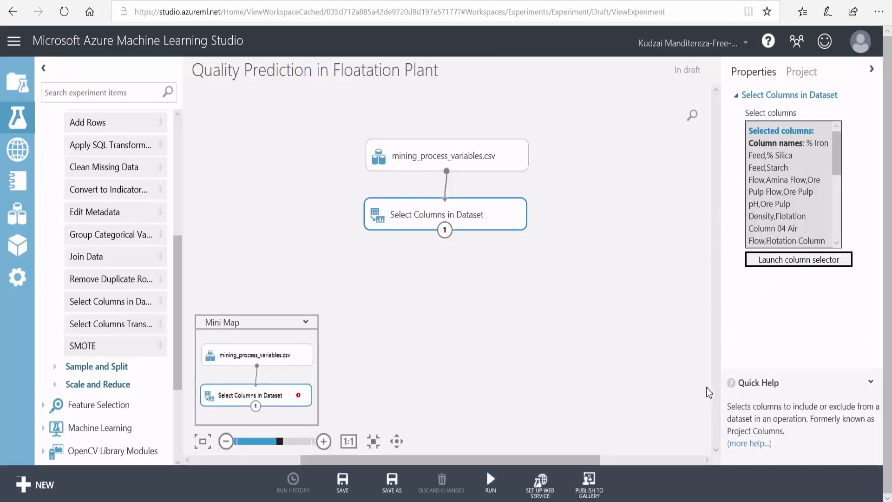
{"action": "mouse_move", "coordinate": [495, 287]}
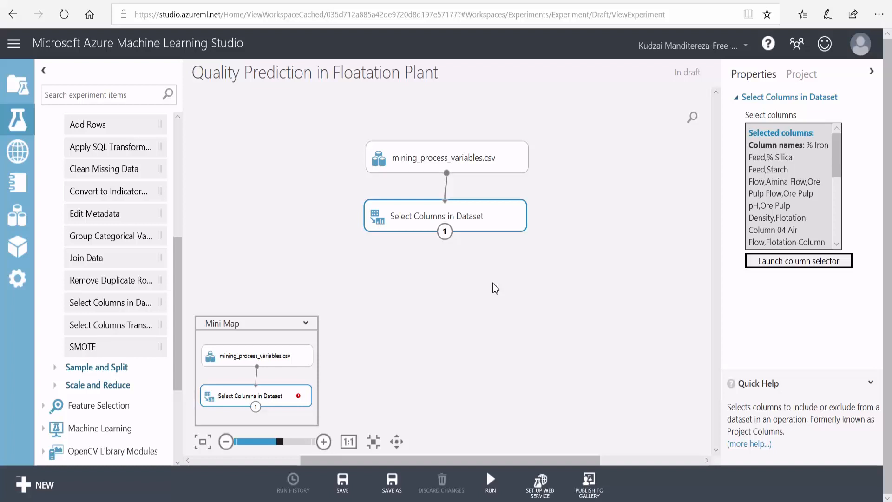
{"action": "mouse_move", "coordinate": [428, 287]}
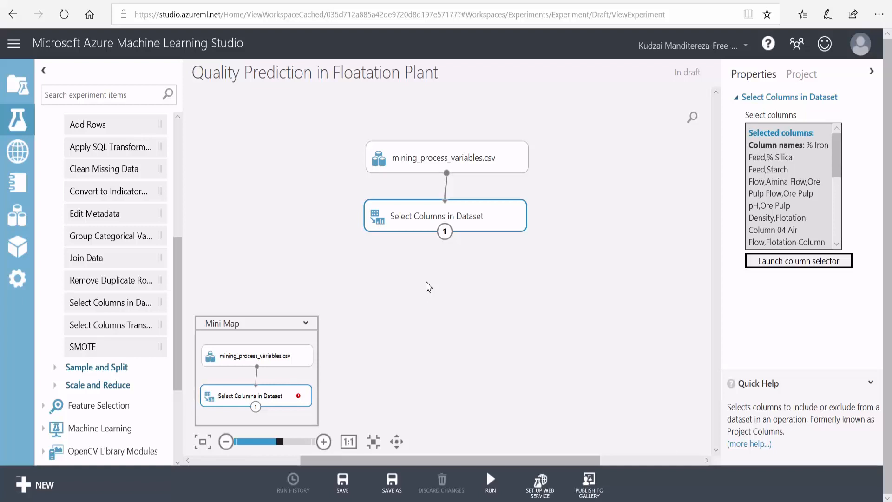
{"action": "mouse_move", "coordinate": [181, 272]}
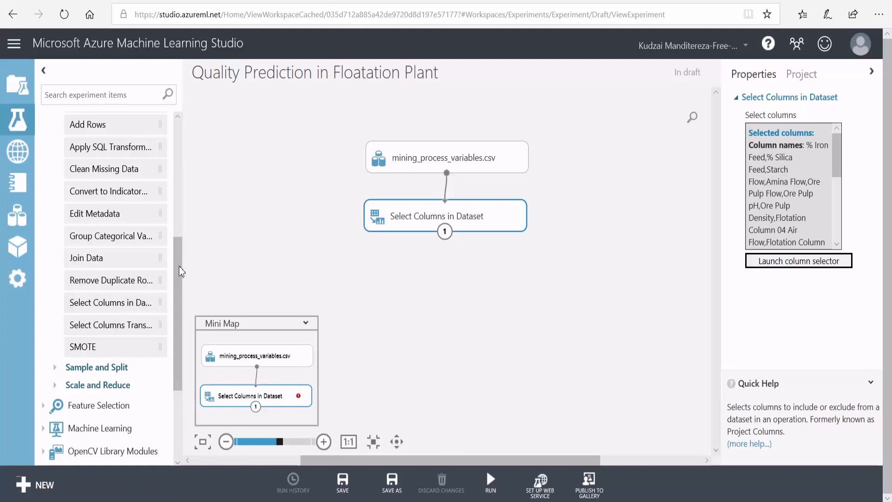
Expand Machine Learning > Initialize Model > Regression to reach Decision Forest Regression
{"action": "scroll", "scroll_direction": "down", "scroll_amount": 3}
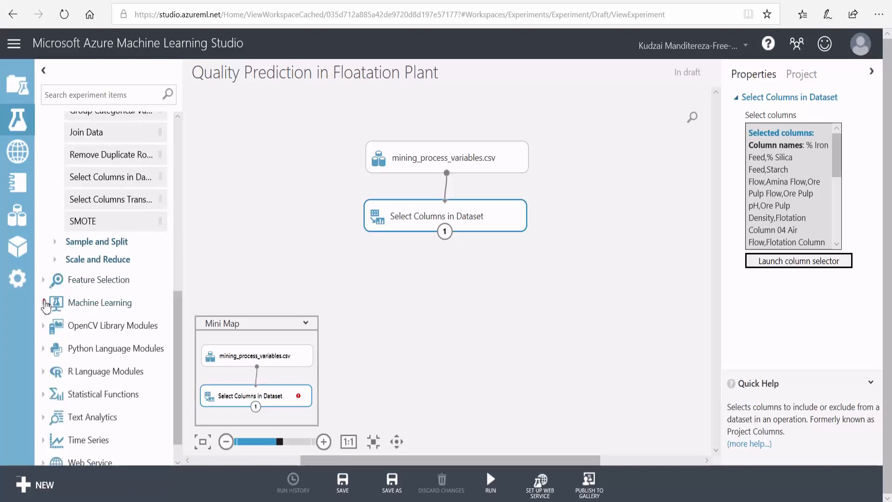
{"action": "left_click", "coordinate": [99, 302]}
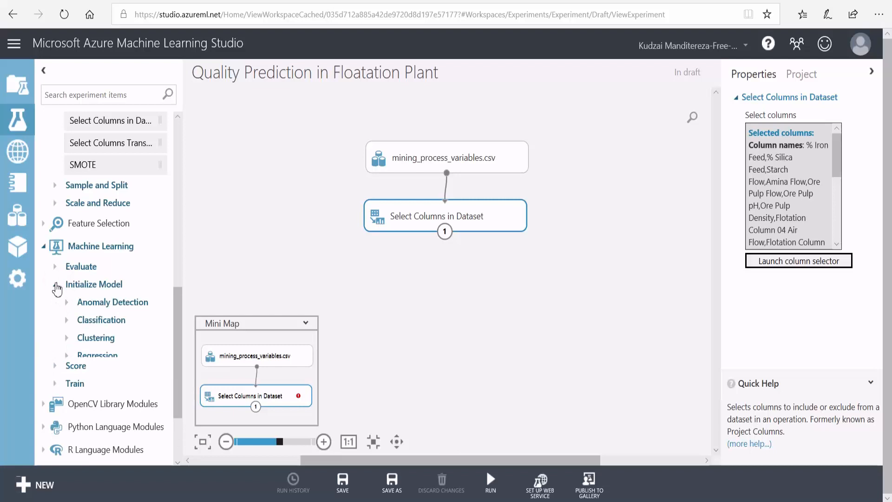
{"action": "scroll", "scroll_direction": "down", "scroll_amount": 3}
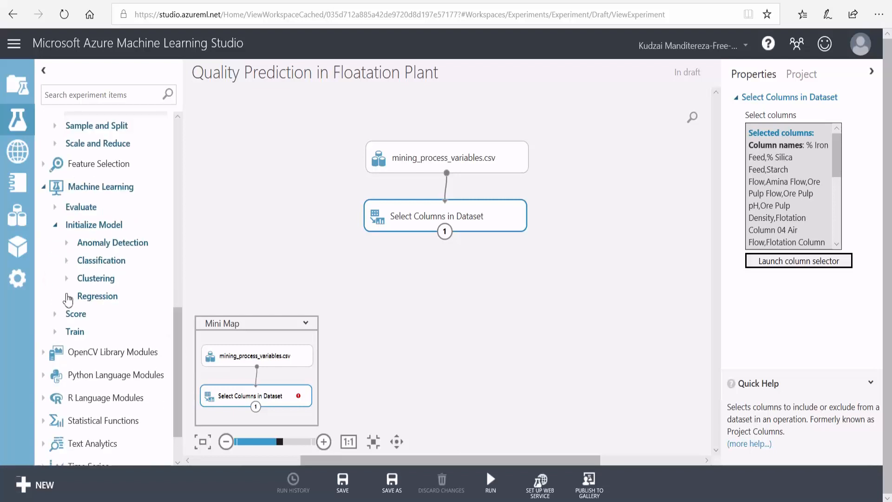
{"action": "left_click", "coordinate": [97, 295]}
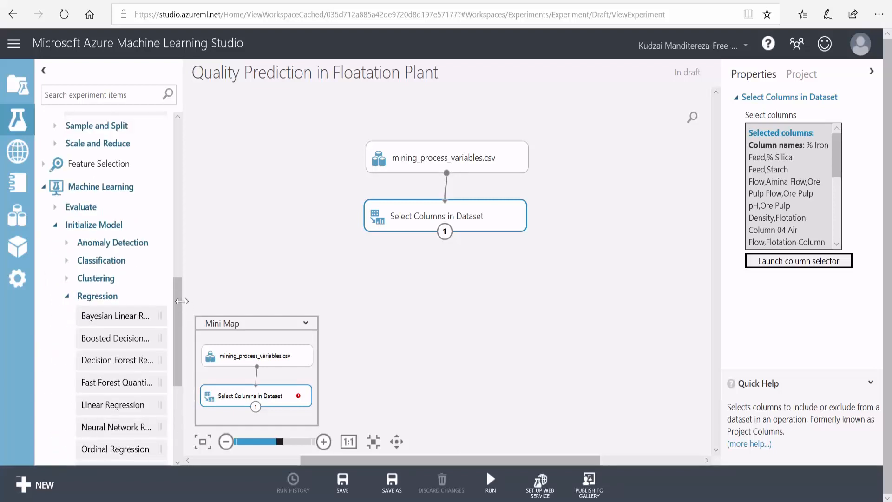
{"action": "scroll", "scroll_direction": "down", "scroll_amount": 3}
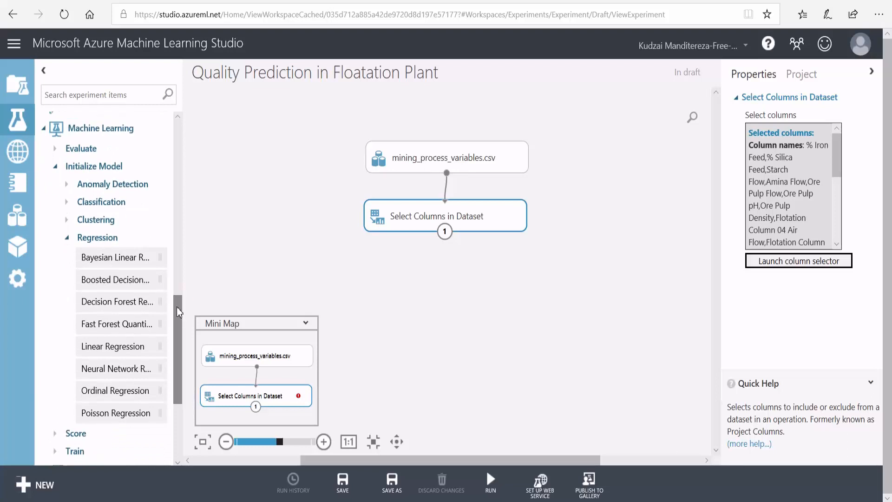
{"action": "mouse_move", "coordinate": [85, 301]}
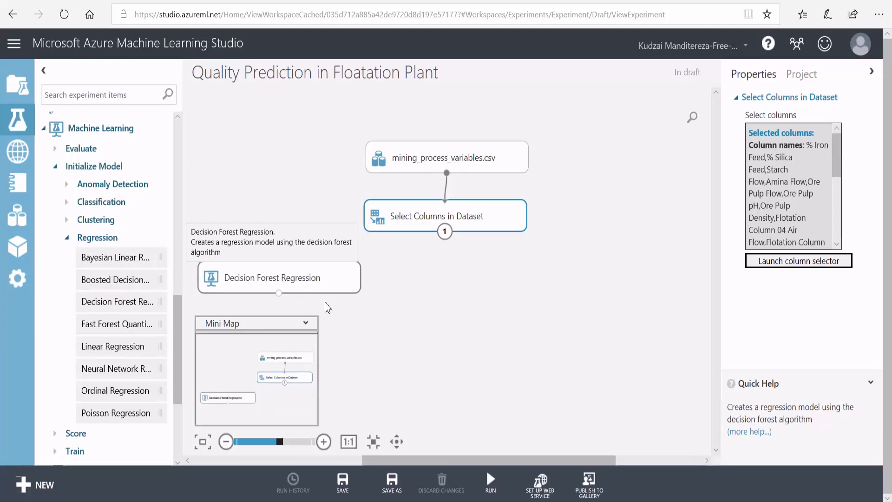
Show the Decision Forest Regression properties: bagging, 8 decision trees, maximum depth 32
{"action": "left_click", "coordinate": [278, 277]}
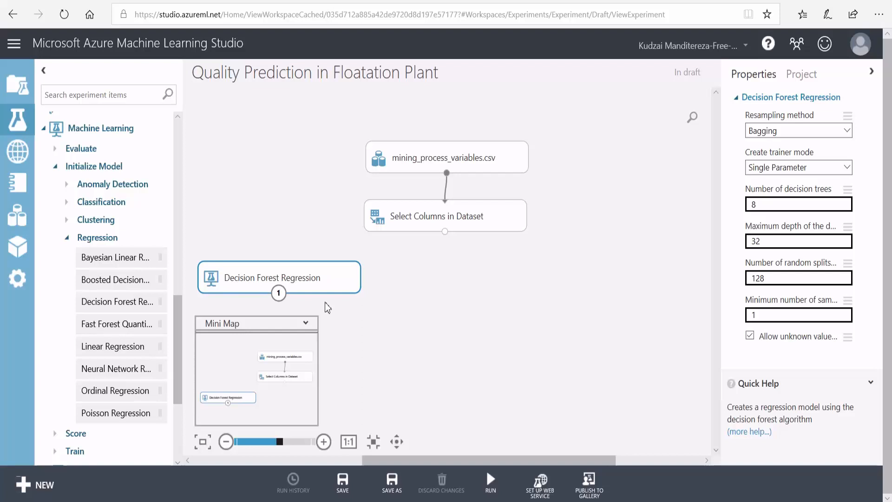
{"action": "mouse_move", "coordinate": [247, 231]}
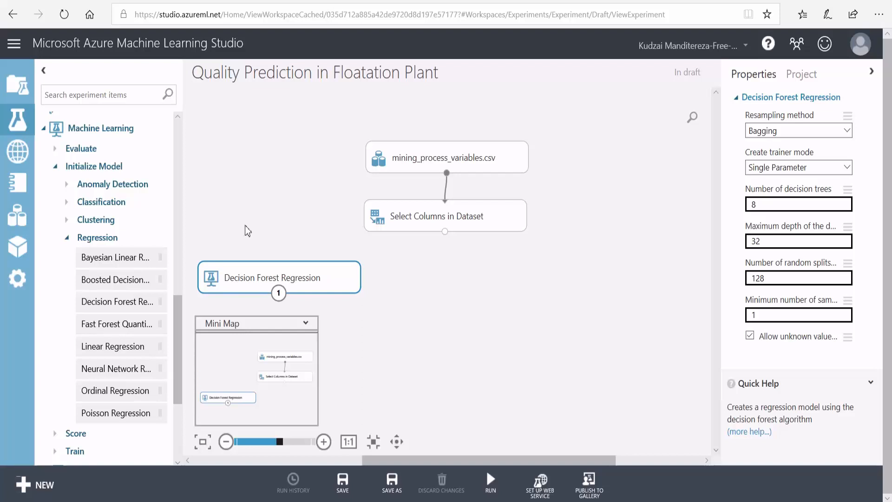
Add a Split Data module via 'split' search with 0.8 of rows in the first output
{"action": "type", "text": "split"}
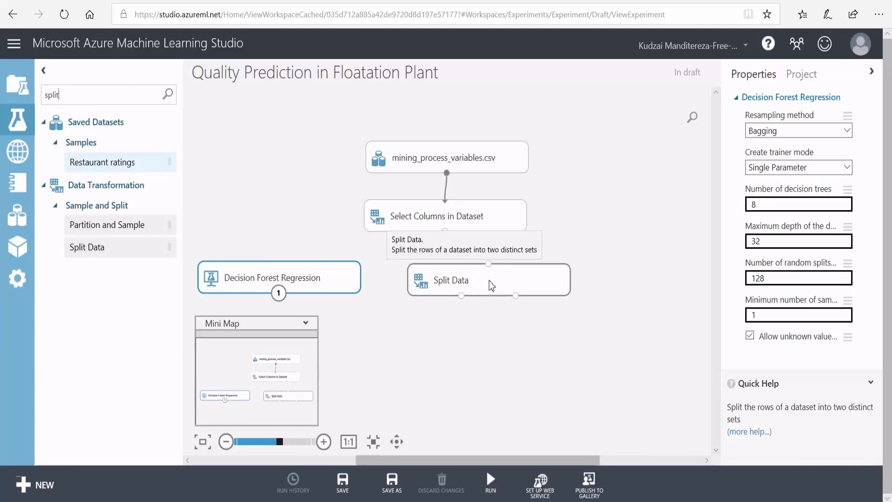
{"action": "left_click", "coordinate": [486, 280]}
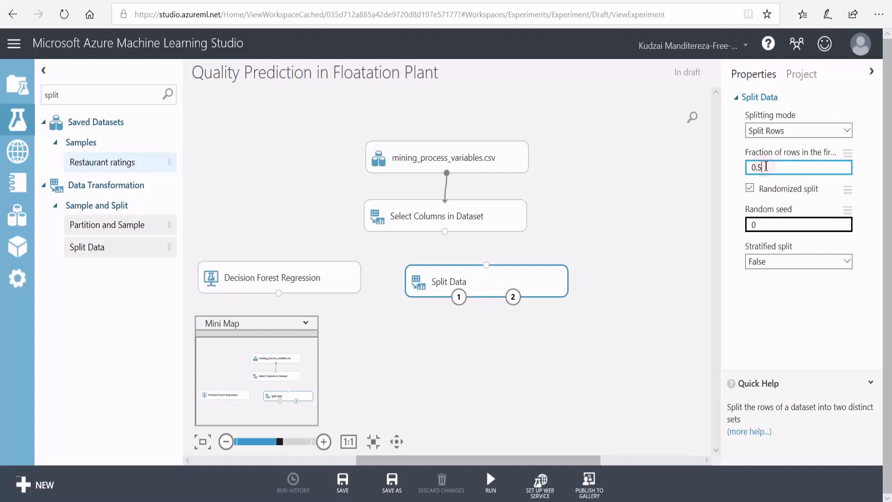
{"action": "type", "text": "0.8"}
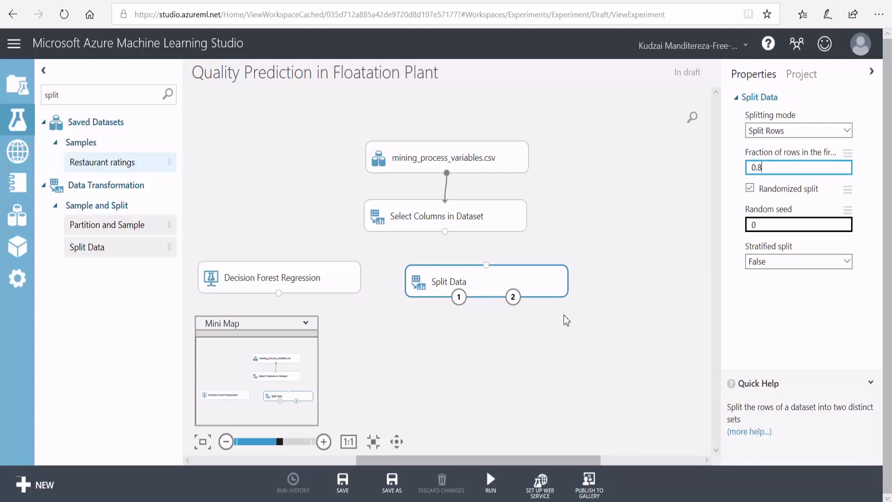
{"action": "mouse_move", "coordinate": [445, 234]}
{"action": "type", "text": "train"}
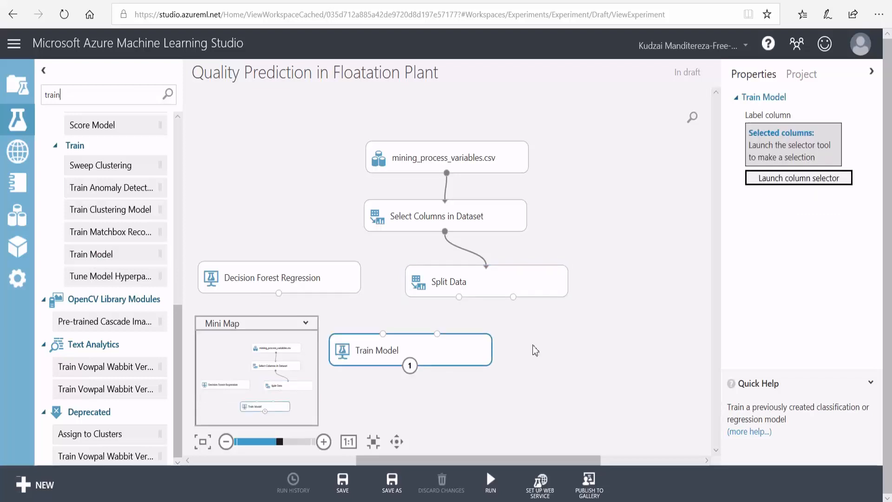
{"action": "mouse_move", "coordinate": [479, 331]}
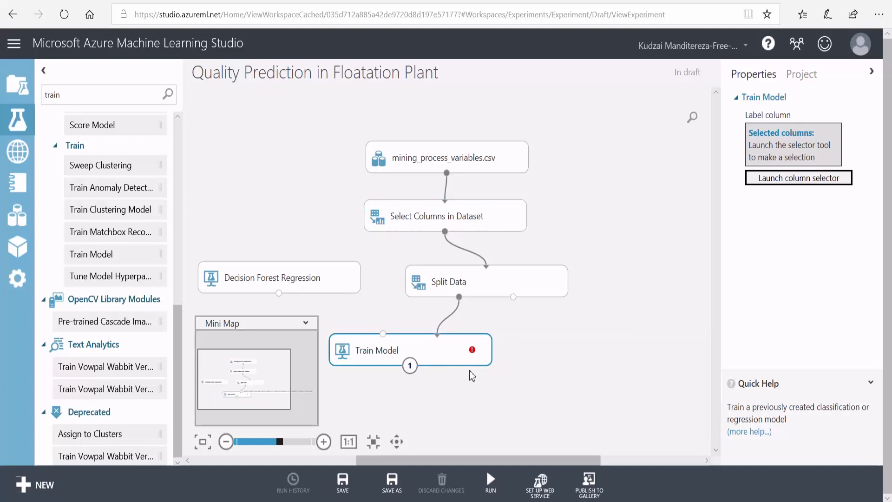
{"action": "mouse_move", "coordinate": [279, 293]}
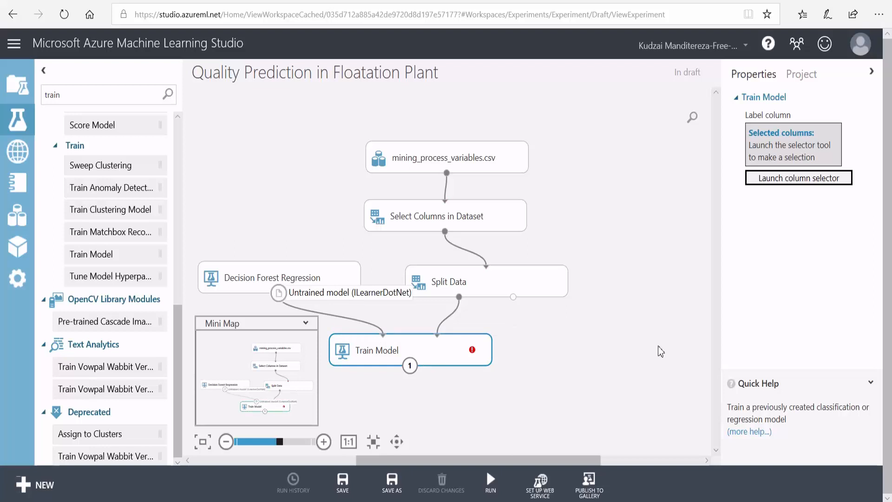
{"action": "mouse_move", "coordinate": [571, 352]}
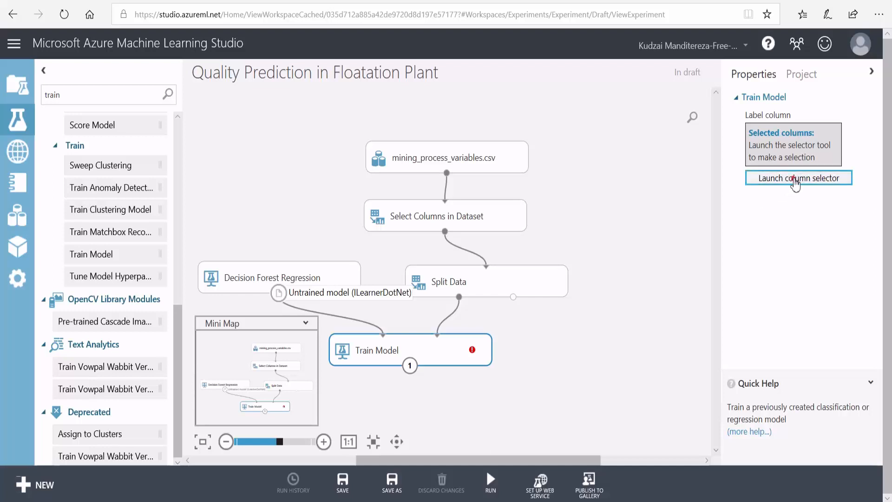
Set Train Model's label column to % Silica Concentrate using the With Rules selector
{"action": "left_click", "coordinate": [797, 177]}
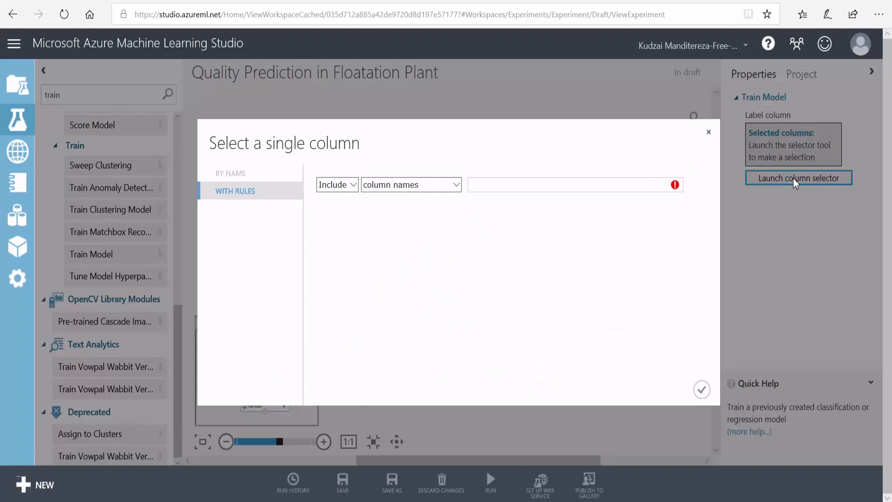
{"action": "left_click", "coordinate": [571, 184]}
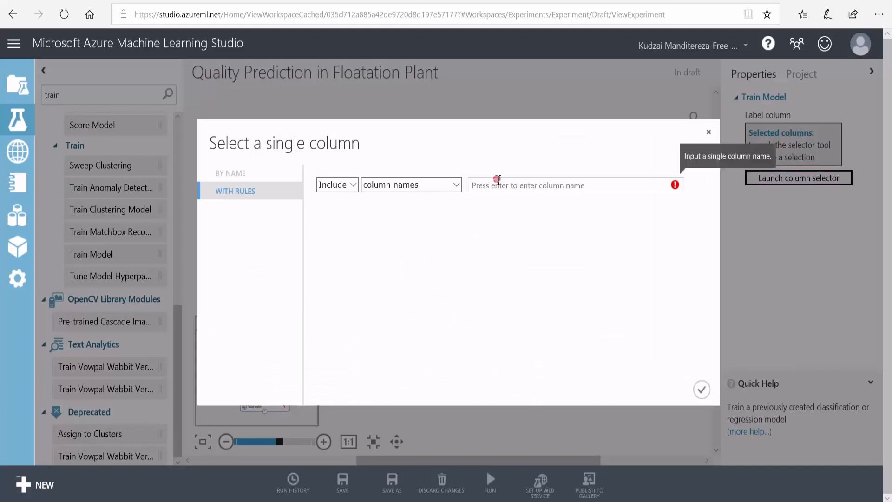
{"action": "left_click", "coordinate": [574, 184]}
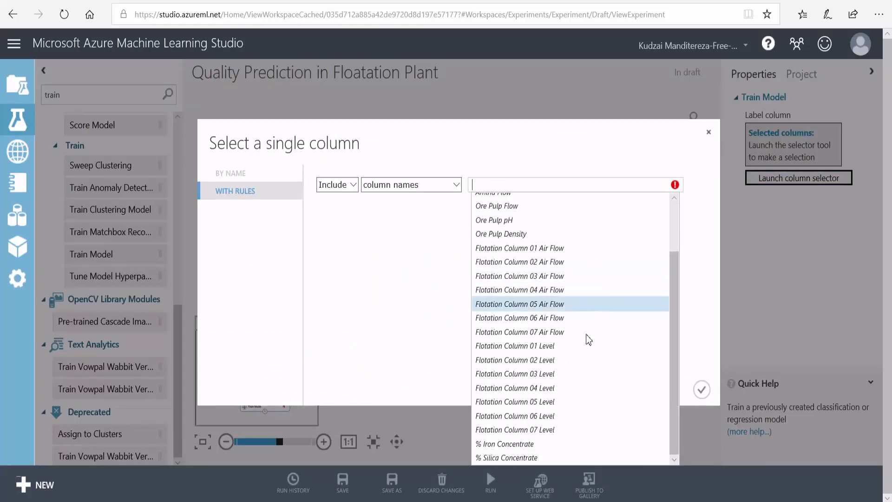
{"action": "left_click", "coordinate": [505, 457]}
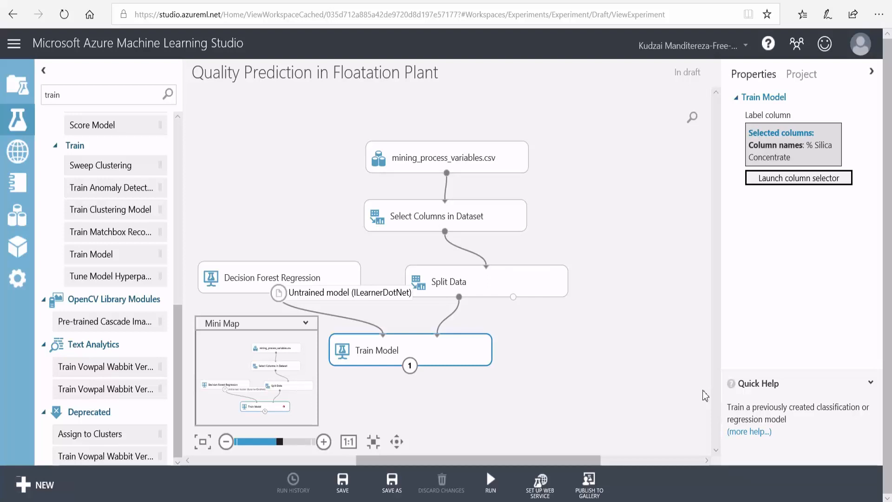
Search the module palette for 'evaluate' to add Evaluate Model below Score Model
{"action": "scroll", "scroll_direction": "up", "scroll_amount": 3}
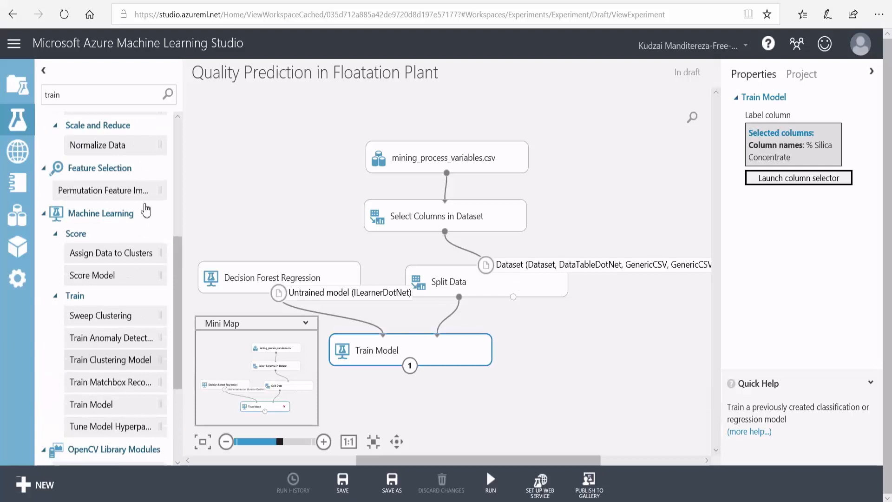
{"action": "scroll", "scroll_direction": "up", "scroll_amount": 3}
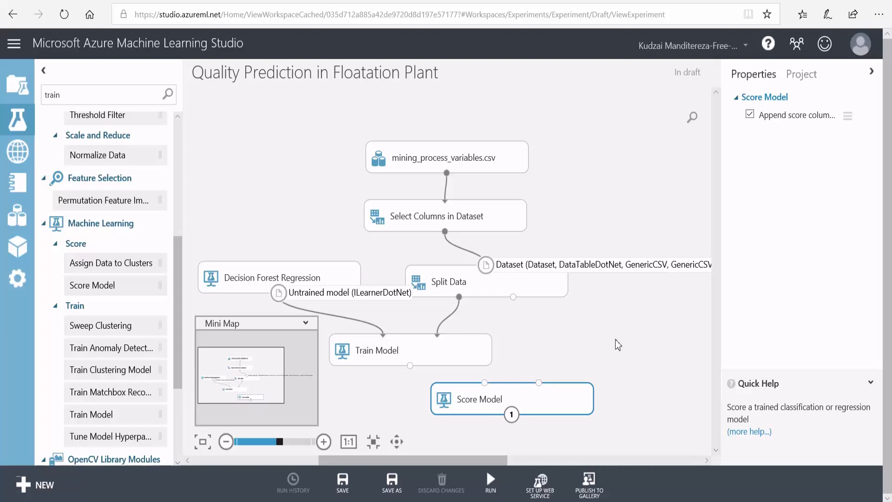
{"action": "mouse_move", "coordinate": [512, 301]}
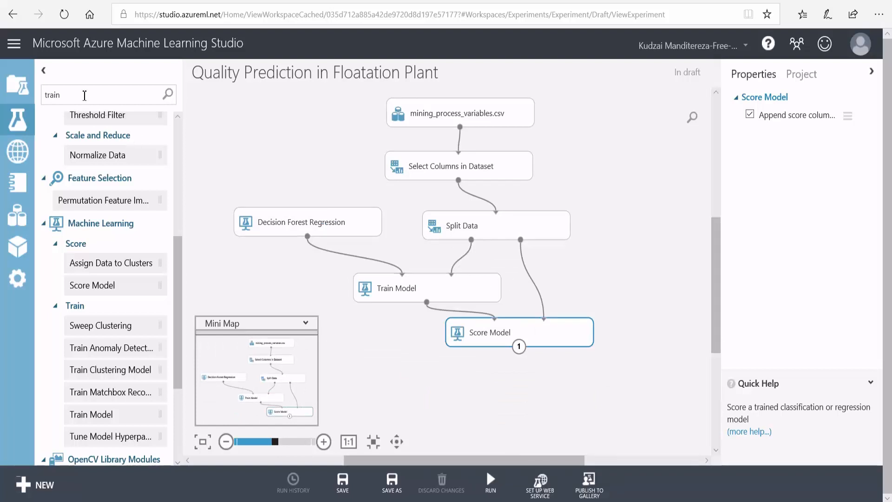
{"action": "triple_click", "coordinate": [85, 95]}
{"action": "type", "text": "evaluate"}
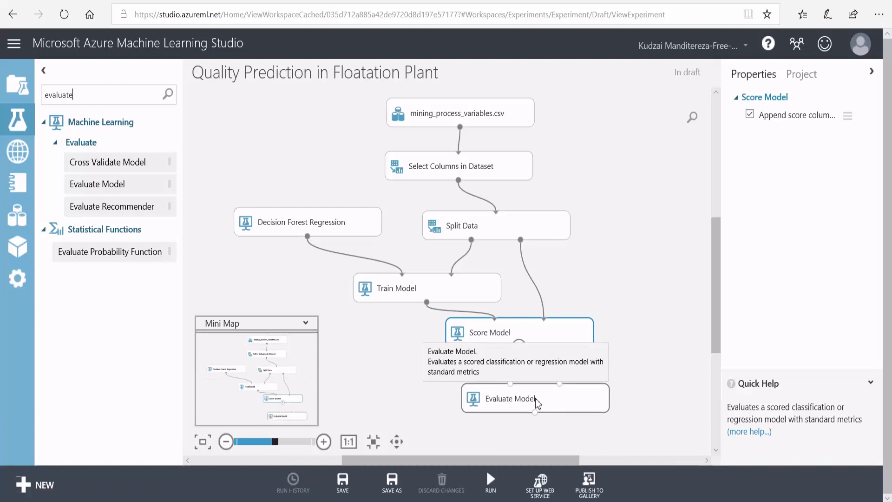
Wire Evaluate Model to Score Model, save the experiment and run it to completion
{"action": "left_click", "coordinate": [533, 398]}
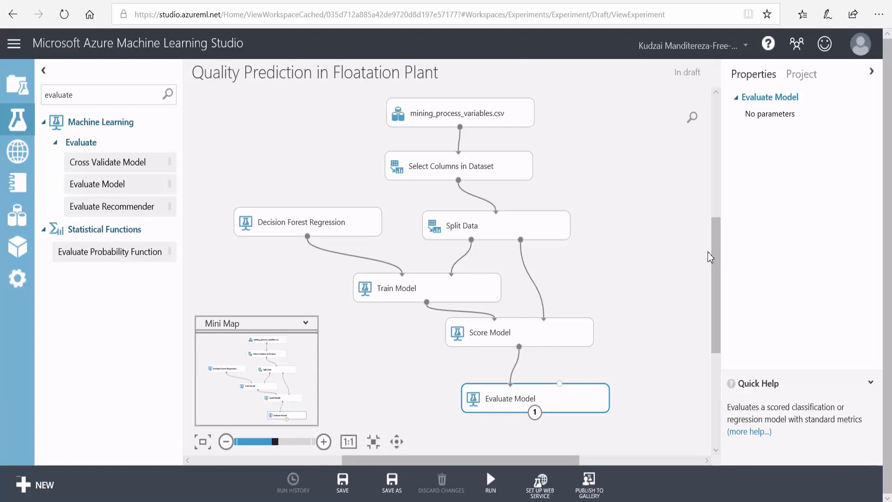
{"action": "left_click", "coordinate": [341, 480]}
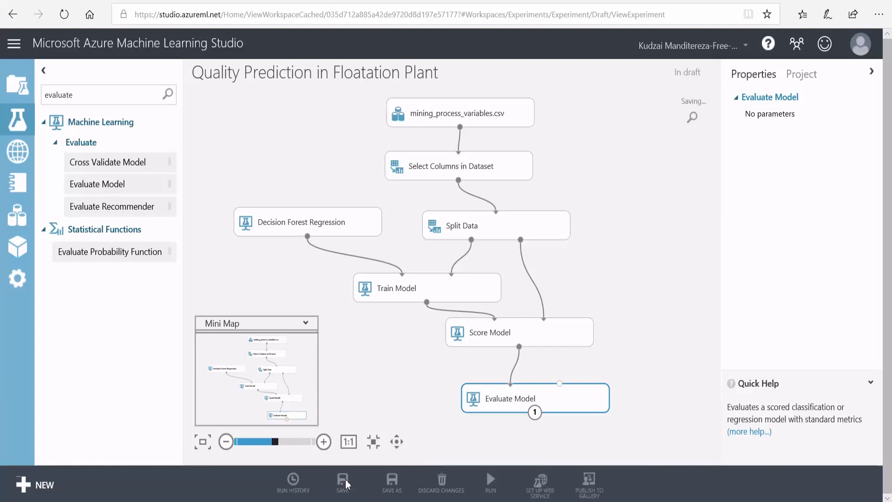
{"action": "left_click", "coordinate": [539, 484]}
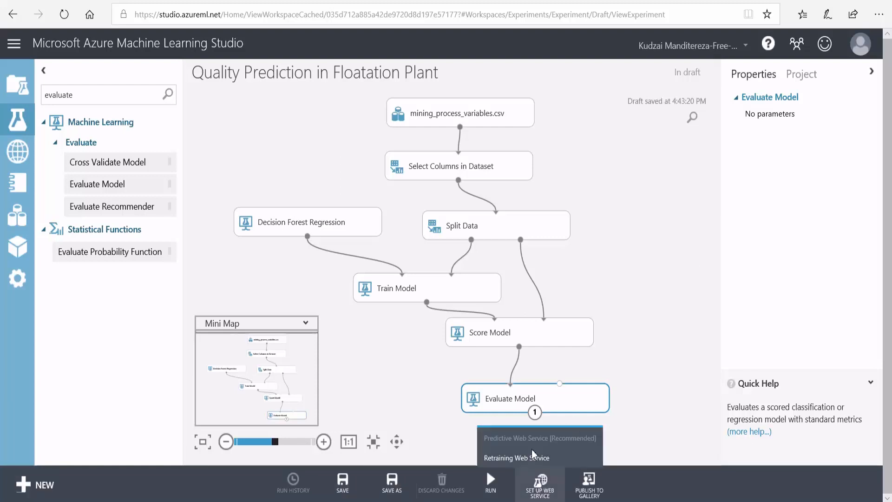
{"action": "left_click", "coordinate": [490, 483]}
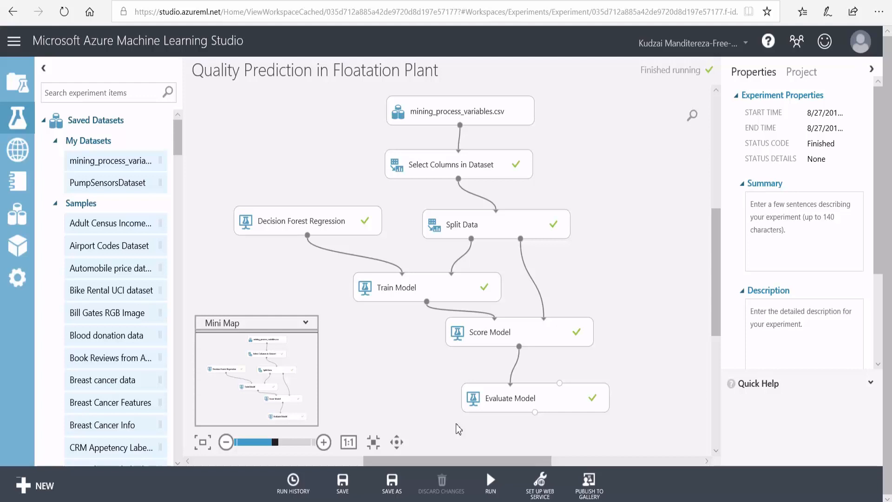
{"action": "mouse_move", "coordinate": [535, 412]}
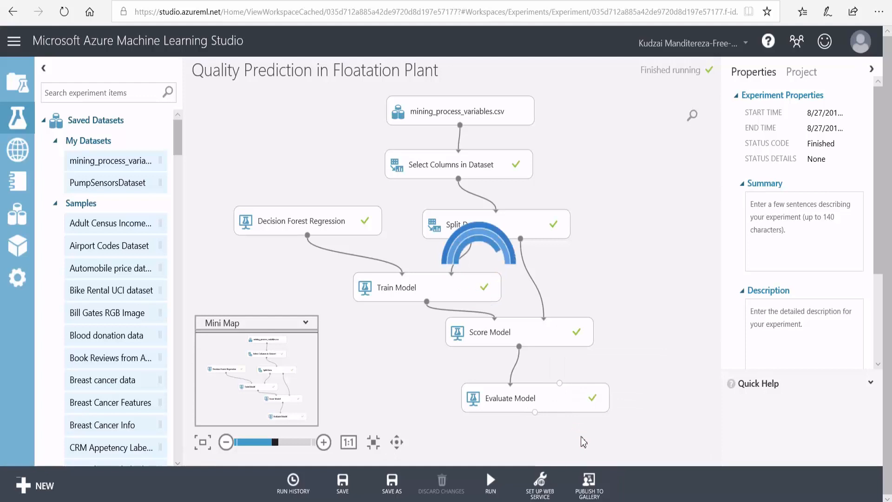
{"action": "left_click", "coordinate": [535, 397]}
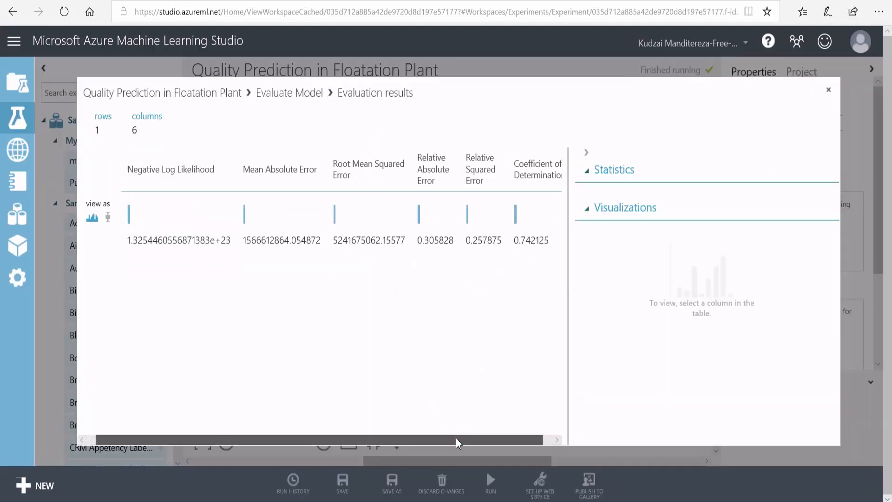
{"action": "scroll", "scroll_direction": "left", "scroll_amount": 3}
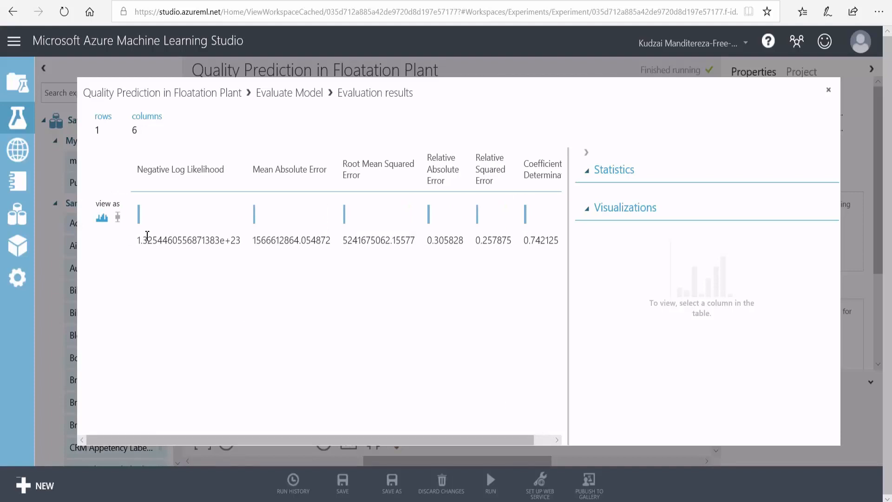
{"action": "mouse_move", "coordinate": [308, 253]}
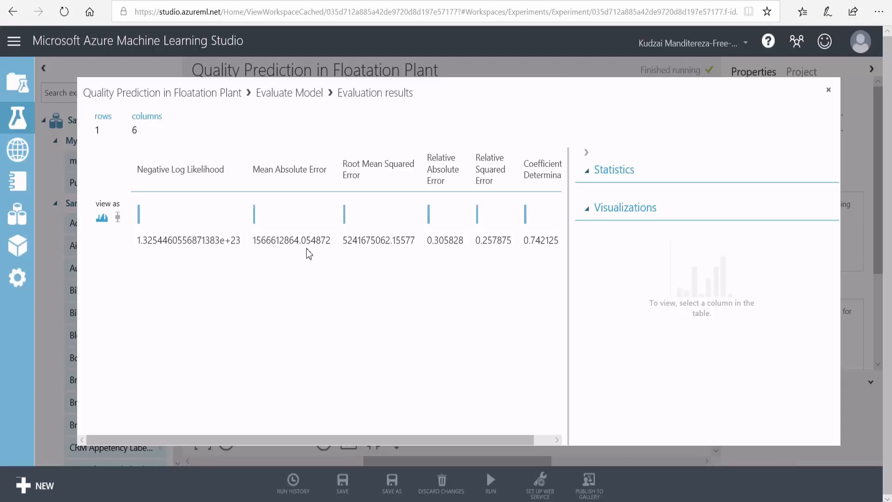
{"action": "left_click", "coordinate": [827, 90]}
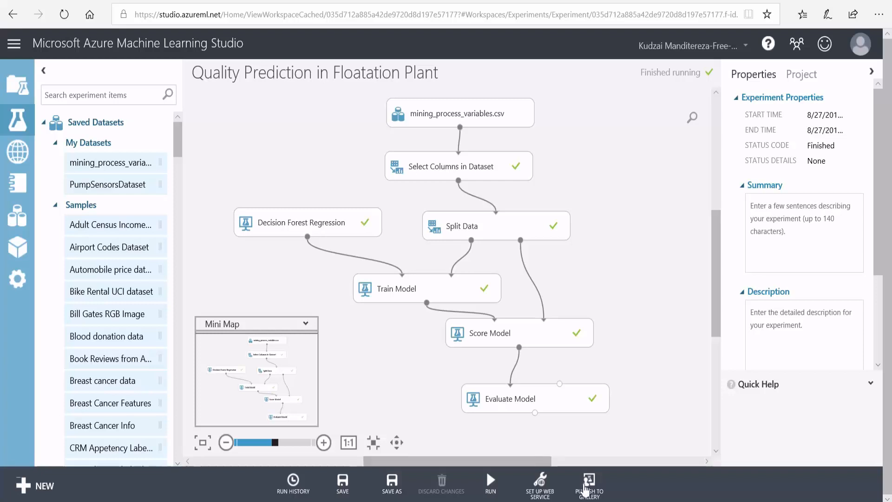
Set up a Predictive Web Service [Recommended] from the trained experiment
{"action": "left_click", "coordinate": [539, 483]}
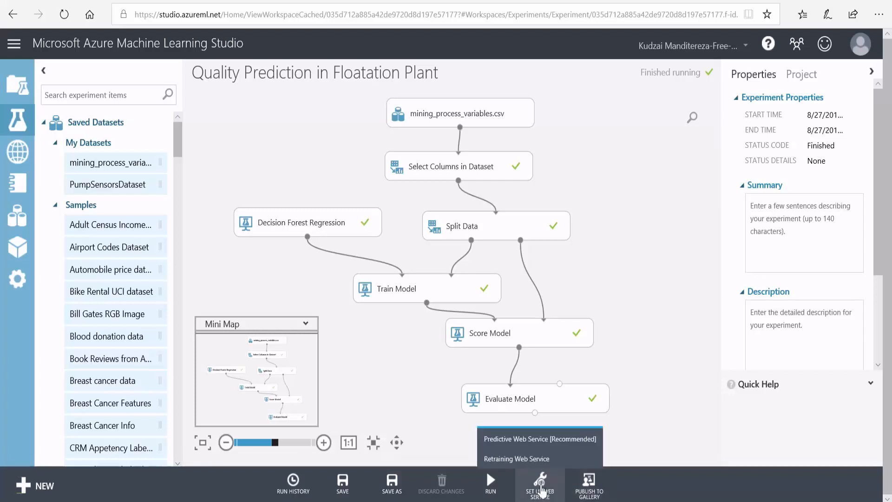
{"action": "left_click", "coordinate": [539, 439]}
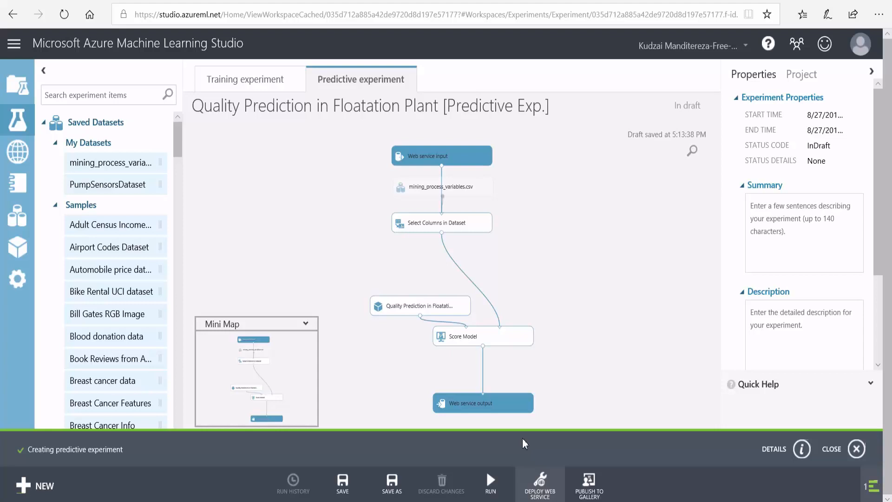
Reconnect the web service input directly to Score Model and save the predictive experiment
{"action": "left_click", "coordinate": [441, 160]}
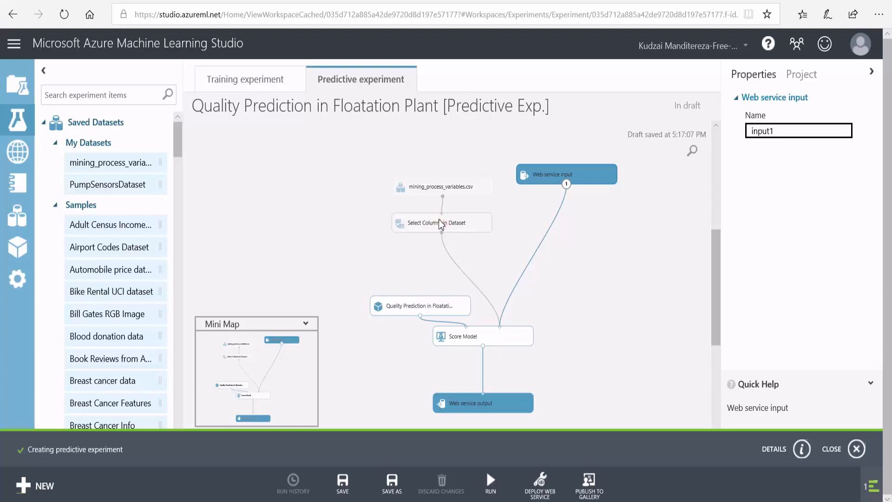
{"action": "left_click", "coordinate": [442, 222]}
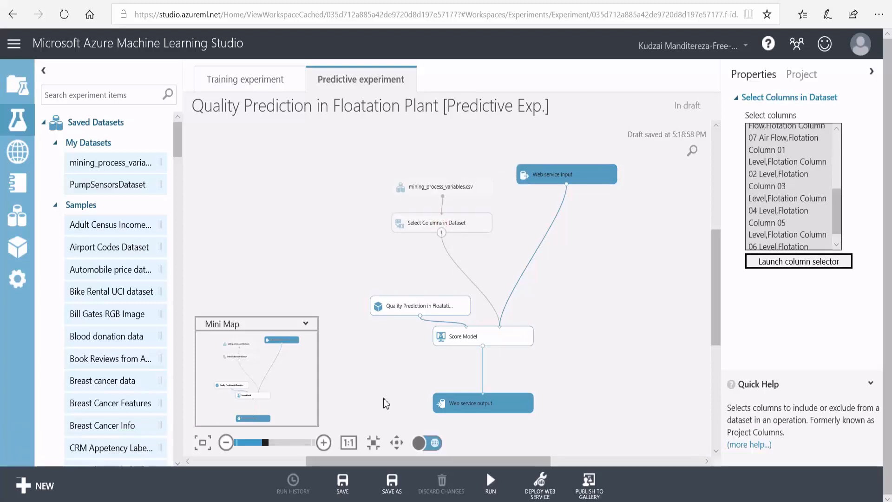
{"action": "left_click", "coordinate": [343, 483]}
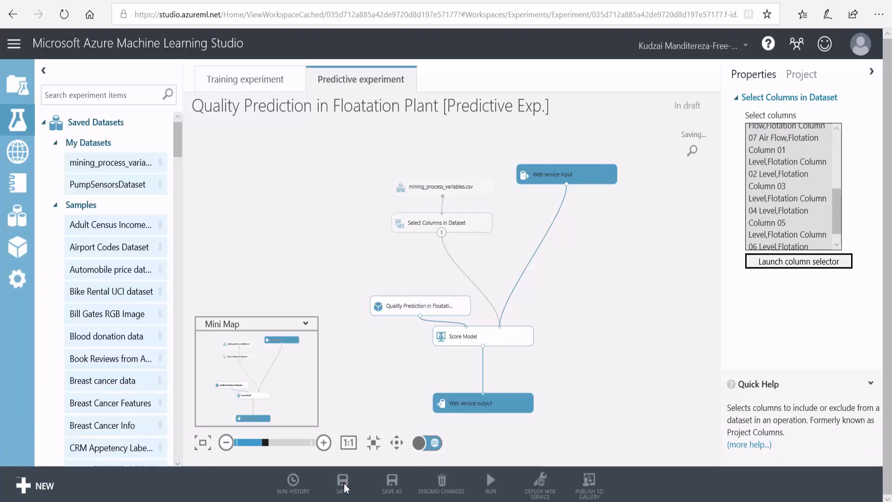
Run the predictive experiment, then deploy it as a web service
{"action": "left_click", "coordinate": [343, 484]}
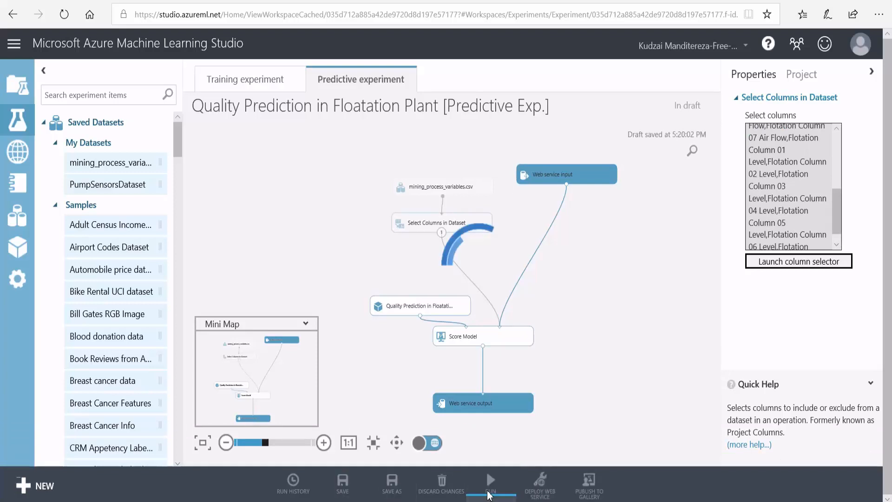
{"action": "left_click", "coordinate": [490, 480]}
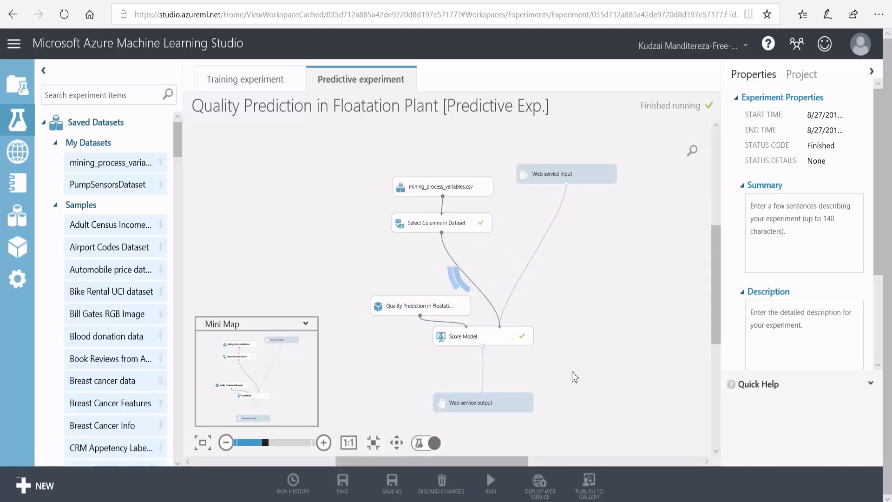
{"action": "left_click", "coordinate": [539, 485]}
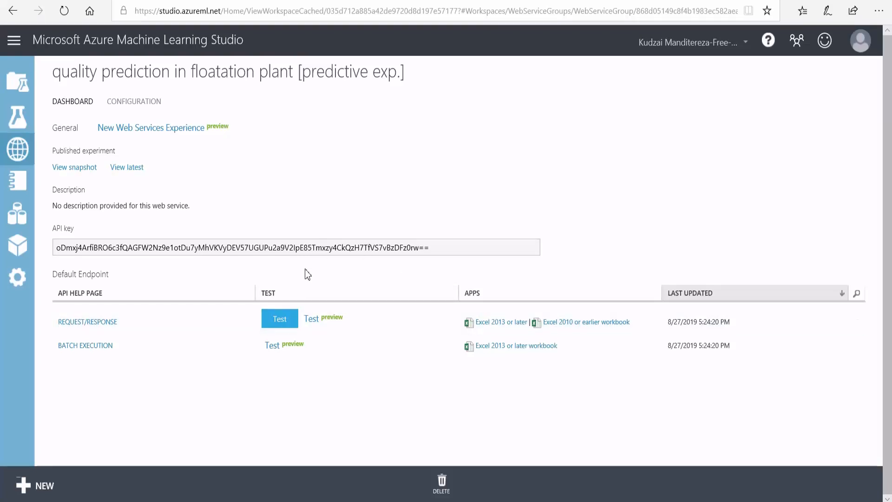
Review the Test prediction form, then go to the Request/Response API help page
{"action": "left_click", "coordinate": [280, 318]}
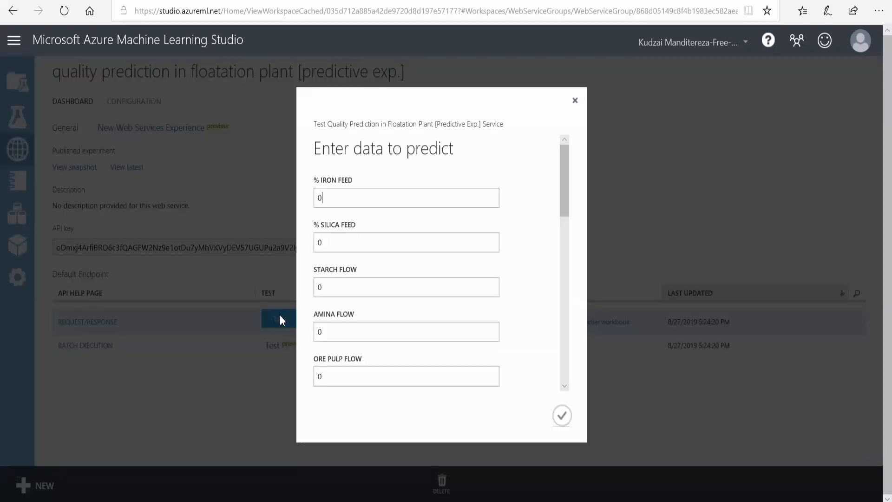
{"action": "scroll", "scroll_direction": "down", "scroll_amount": 3}
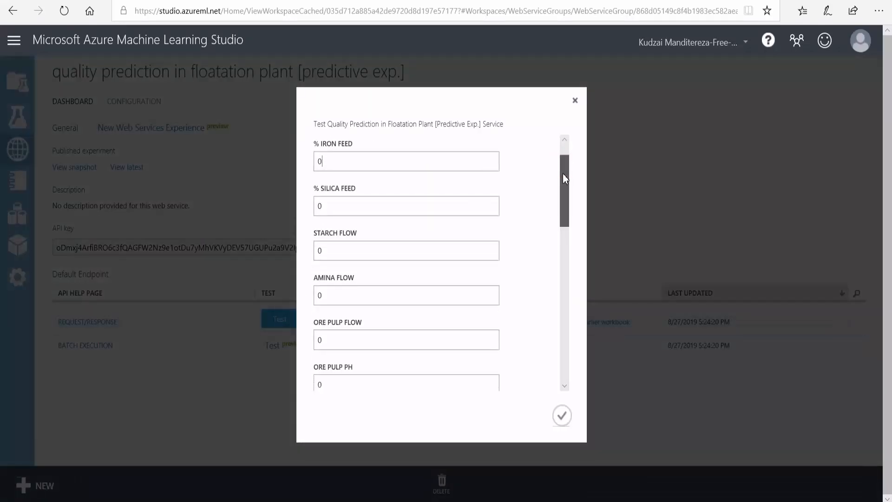
{"action": "scroll", "scroll_direction": "down", "scroll_amount": 3}
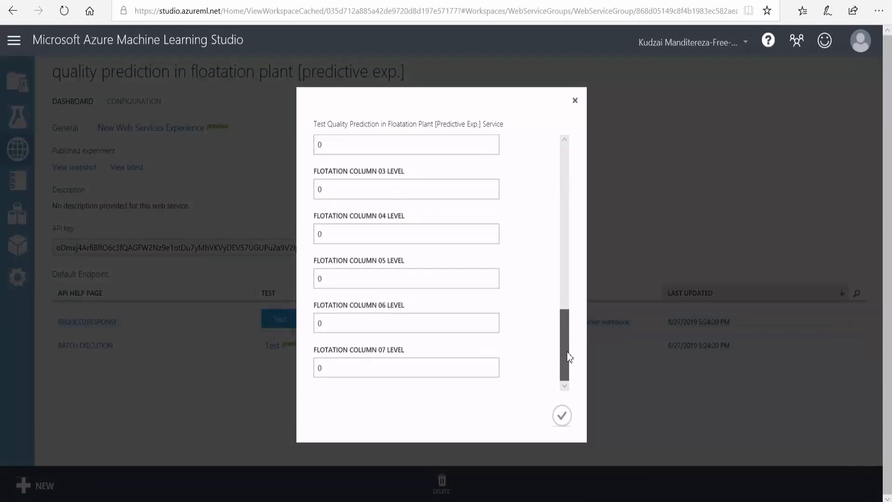
{"action": "left_click", "coordinate": [574, 100]}
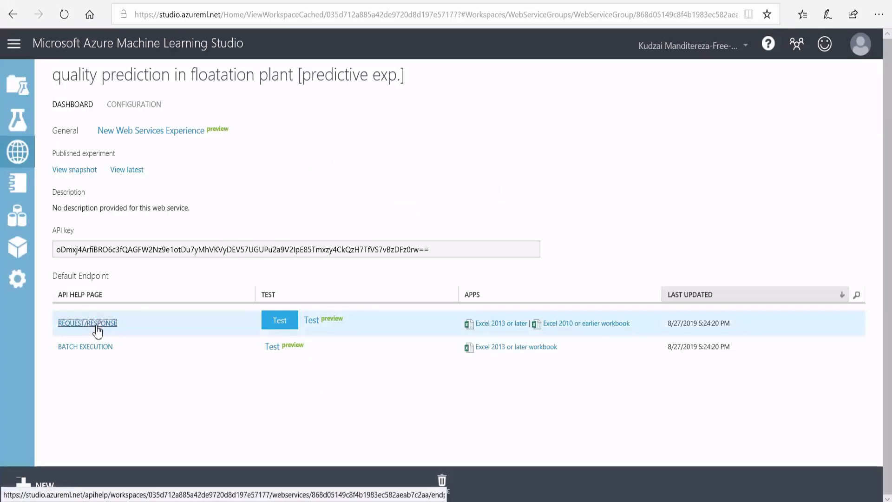
{"action": "left_click", "coordinate": [87, 323]}
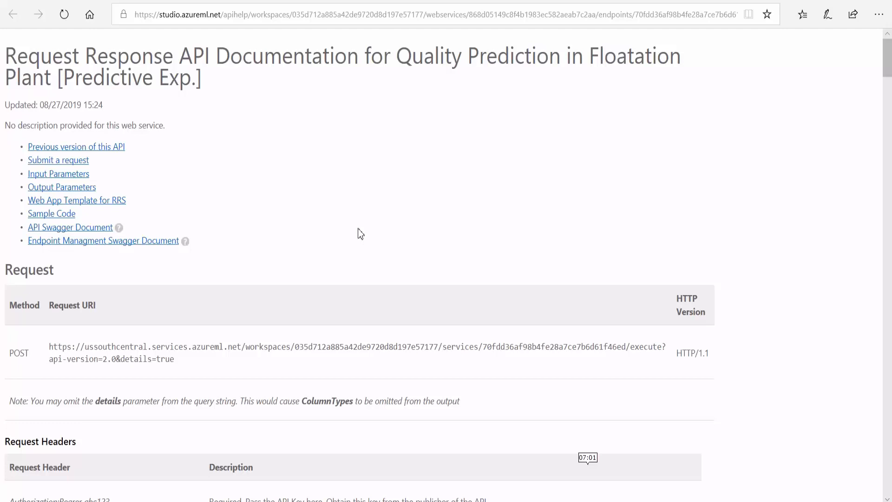
Scroll the API documentation down to the sample JSON request and C# sample code
{"action": "scroll", "scroll_direction": "down", "scroll_amount": 3}
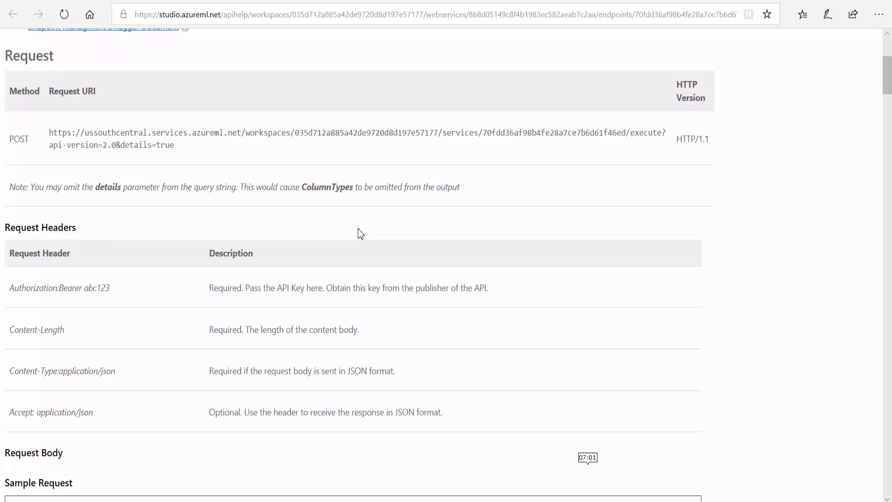
{"action": "scroll", "scroll_direction": "up", "scroll_amount": 3}
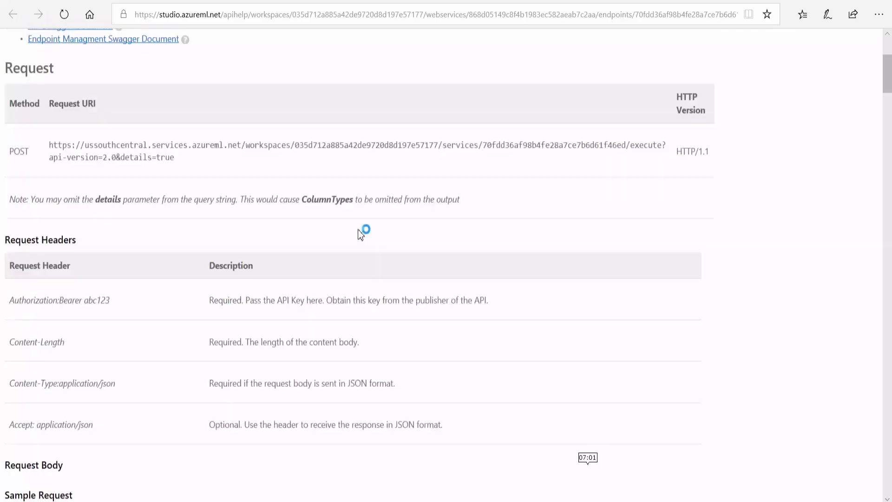
{"action": "scroll", "scroll_direction": "down", "scroll_amount": 3}
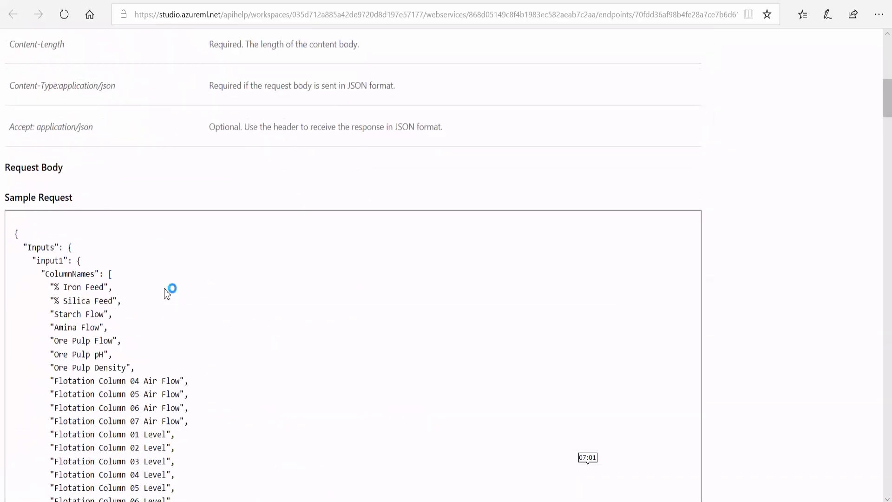
{"action": "scroll", "scroll_direction": "down", "scroll_amount": 3}
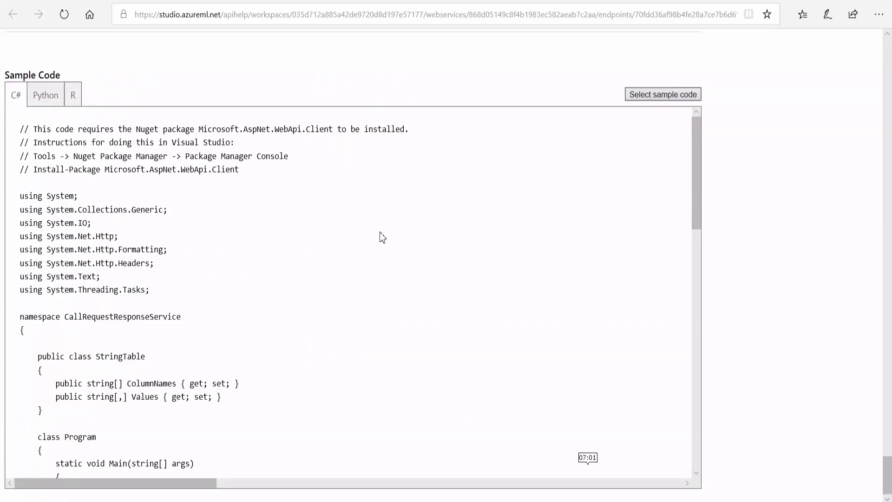
{"action": "scroll", "scroll_direction": "down", "scroll_amount": 3}
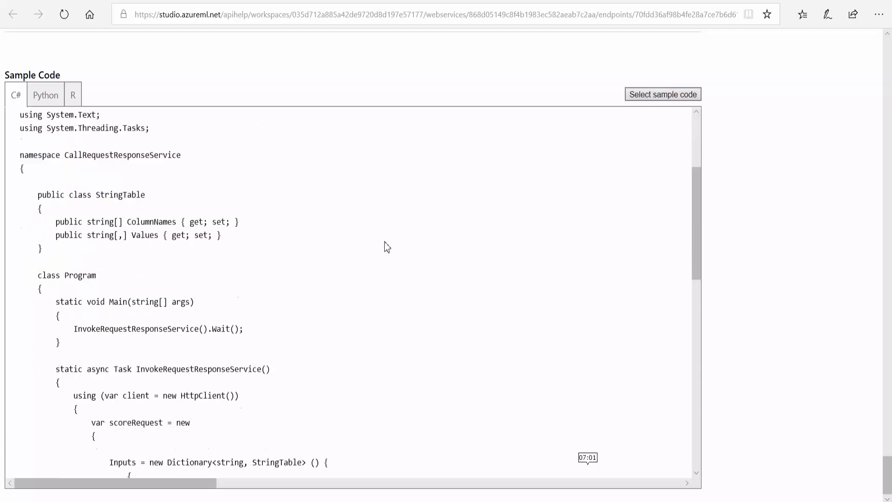
{"action": "scroll", "scroll_direction": "down", "scroll_amount": 3}
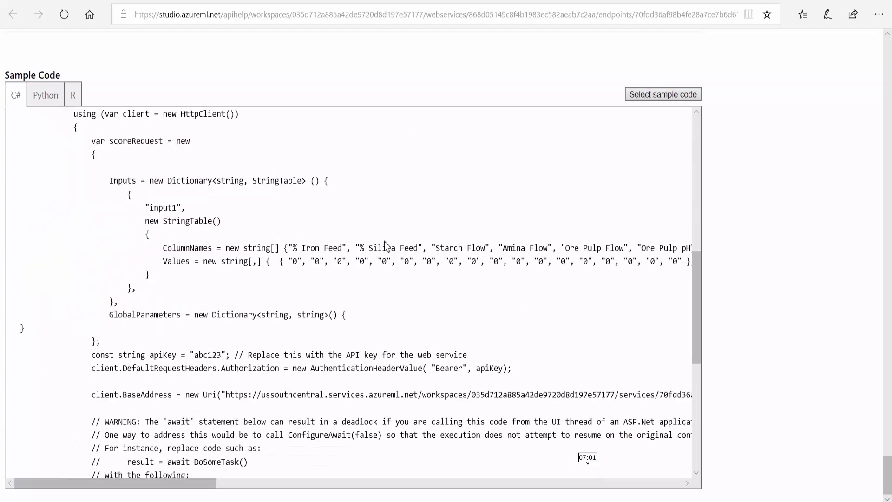
{"action": "scroll", "scroll_direction": "down", "scroll_amount": 3}
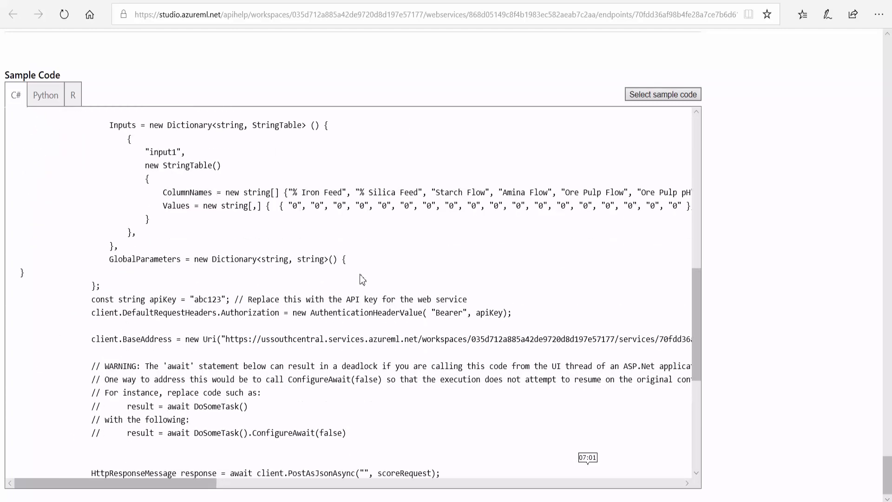